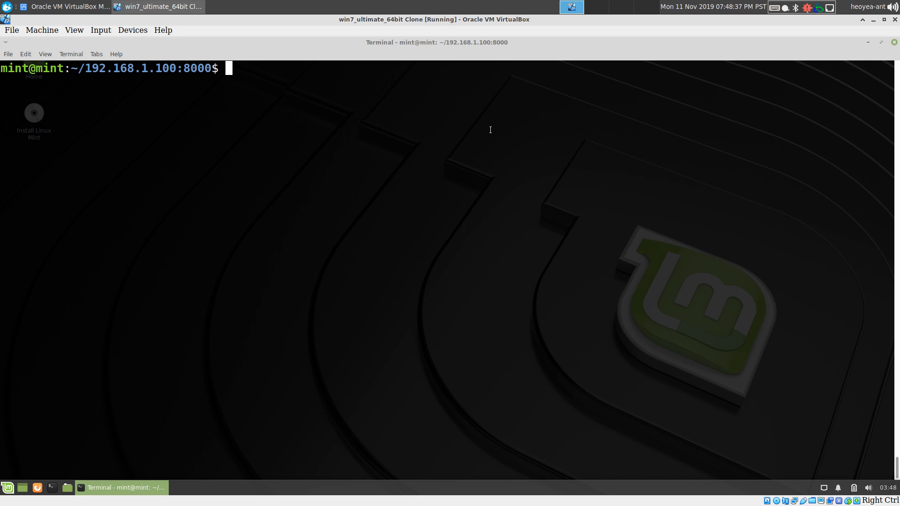
# - List the folder, then give serverscripts execute permission with chmod +x
pyautogui.write('ls -l')
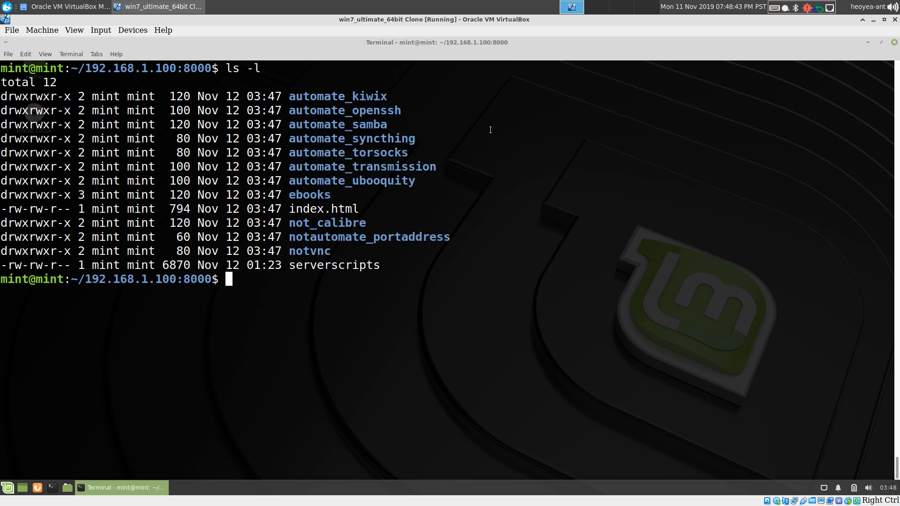
pyautogui.moveTo(338, 296)
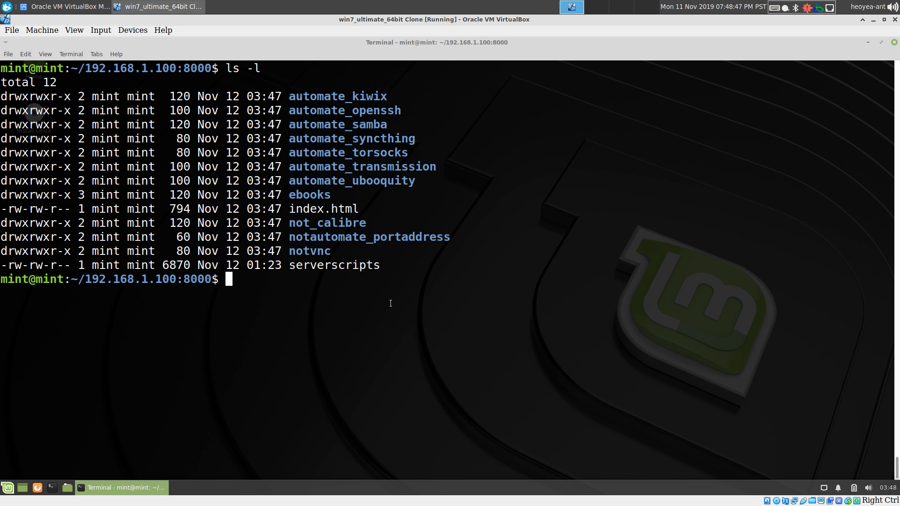
pyautogui.moveTo(333, 270)
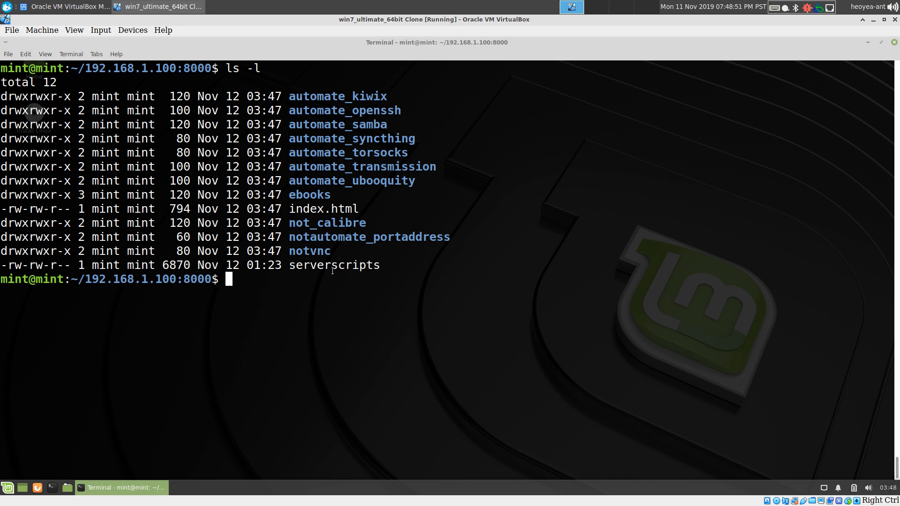
pyautogui.write('ch')
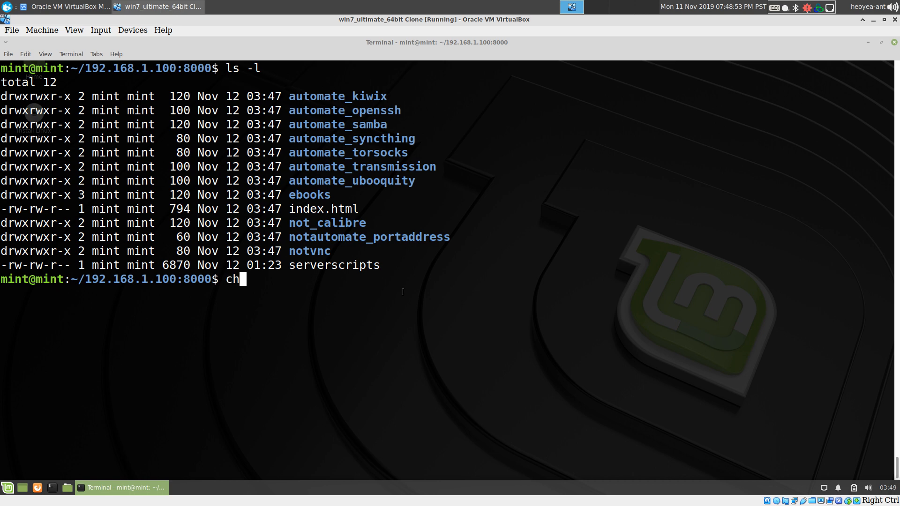
pyautogui.write('mod +')
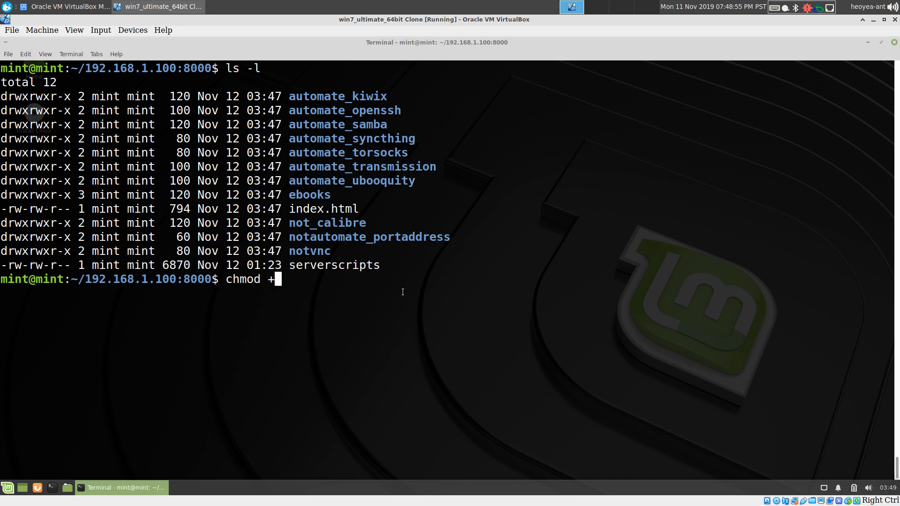
pyautogui.write('x ser')
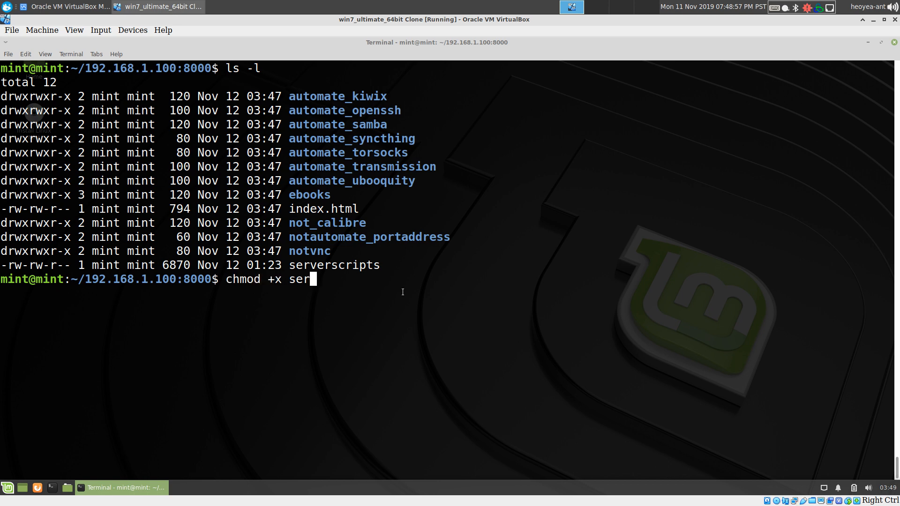
pyautogui.press('Return')
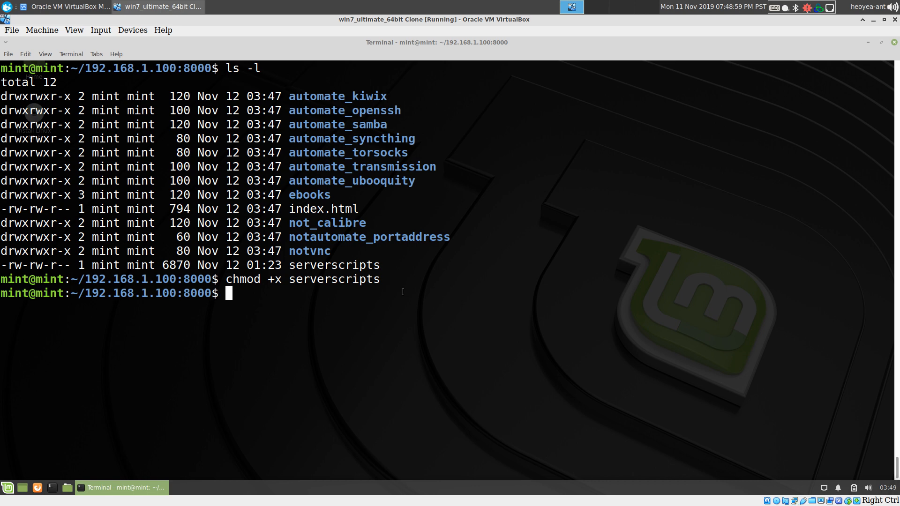
# - List the files again to confirm serverscripts is executable and begin the ./ command to run it
pyautogui.write('ls -')
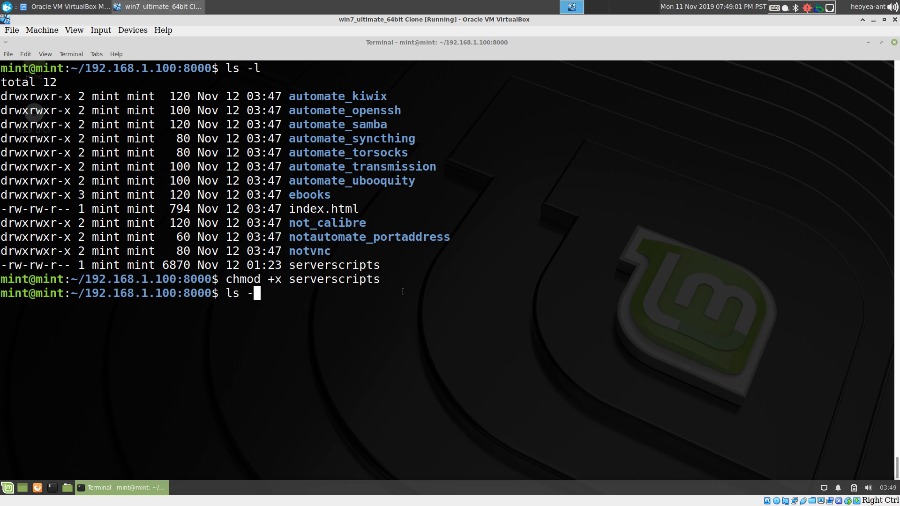
pyautogui.press('Return')
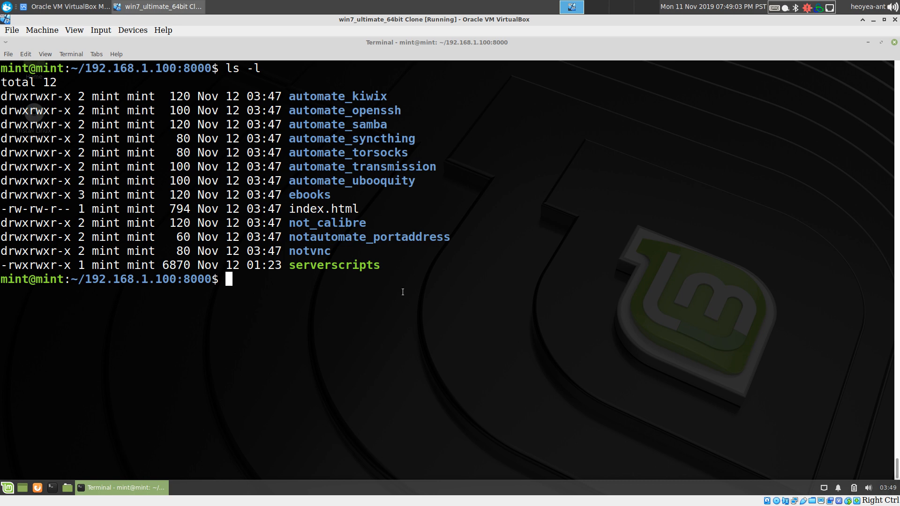
pyautogui.doubleClick(333, 264)
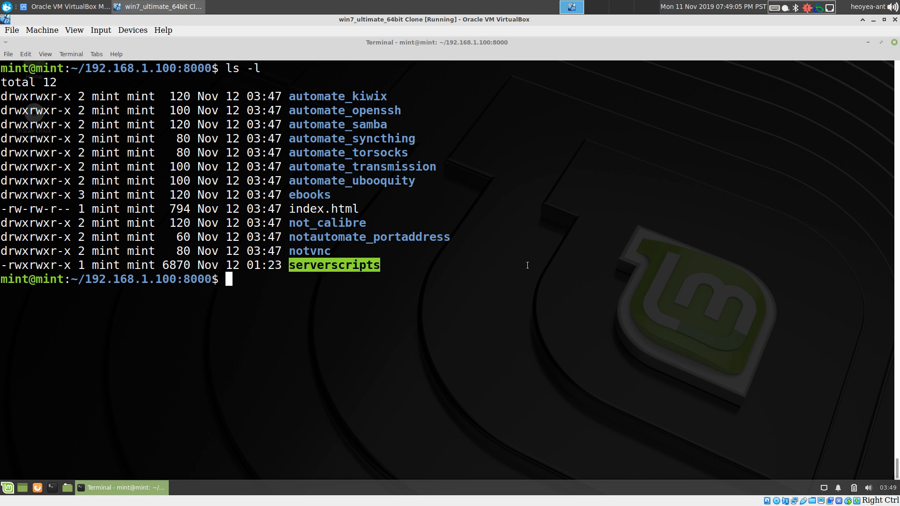
pyautogui.write('.')
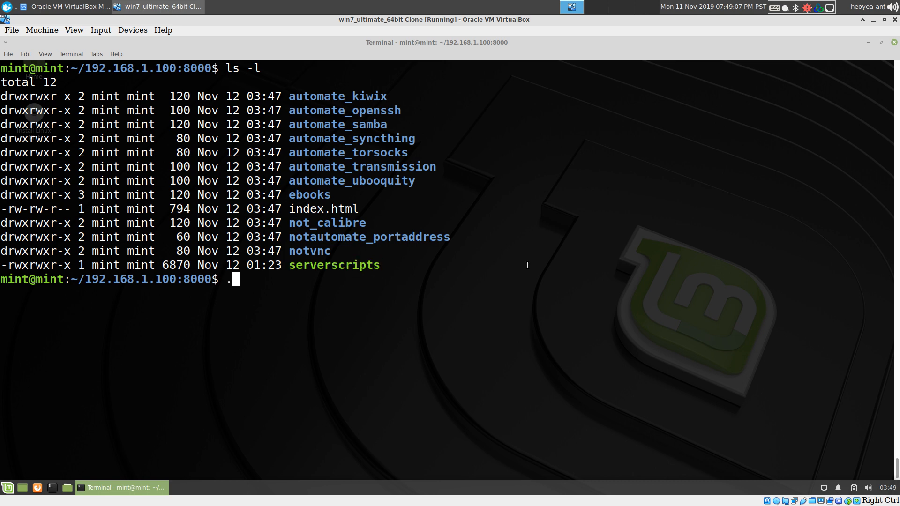
# - Run ./serverscripts and enter 1 for the OpenSSH setup option at the menu prompt
pyautogui.press('Return')
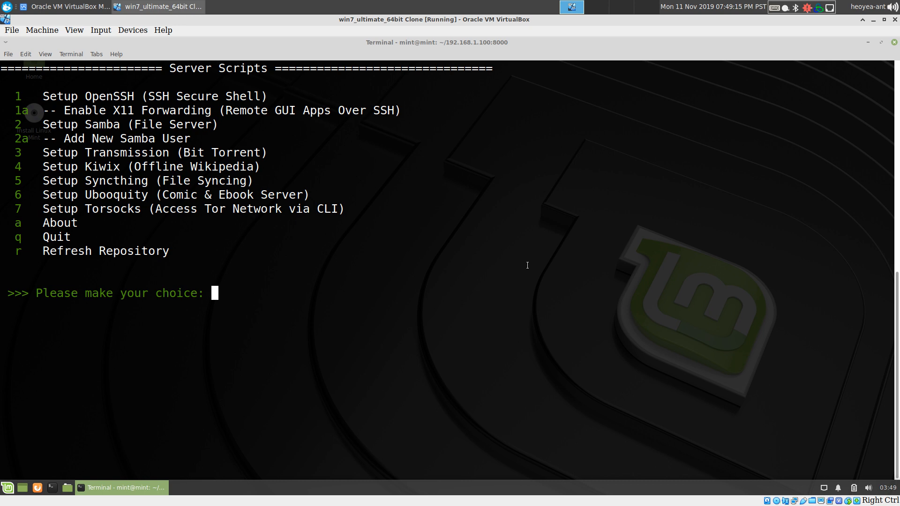
pyautogui.write('1')
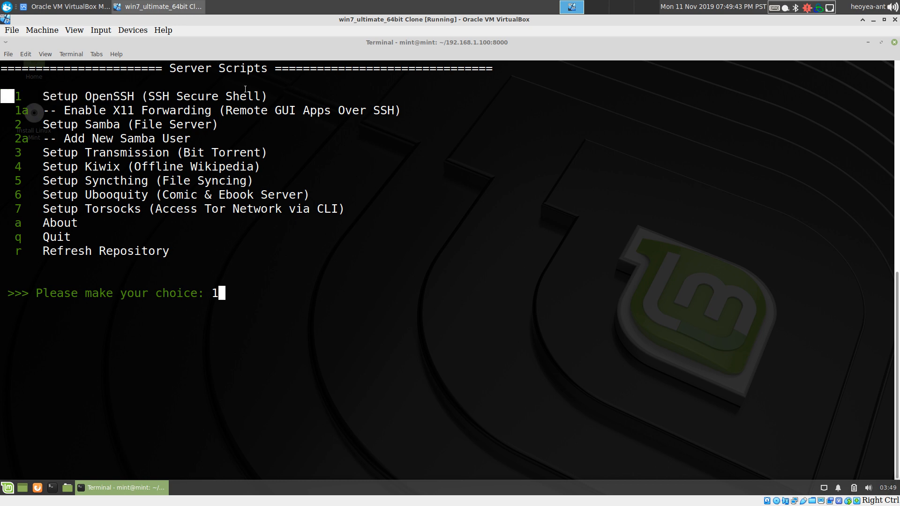
pyautogui.moveTo(562, 218)
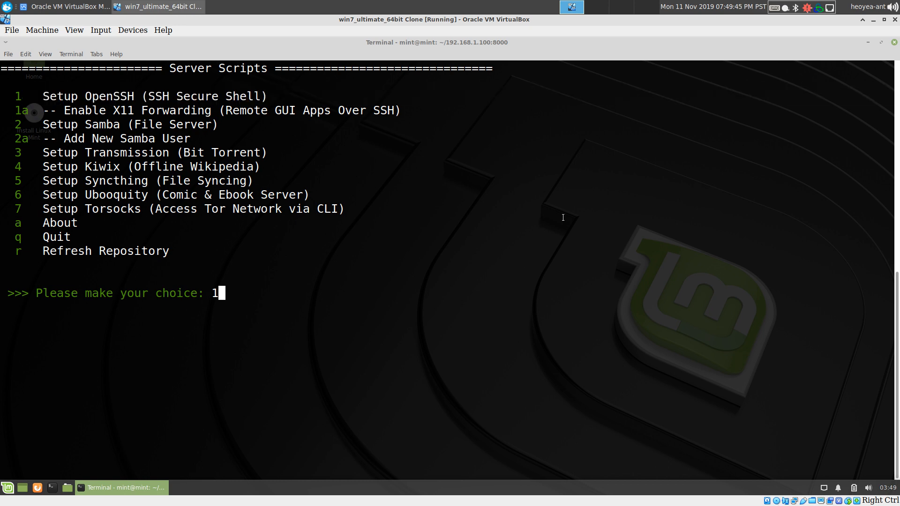
# - Confirm the OpenSSH setup and answer y to refresh the repository so openssh-server installs
pyautogui.press('Return')
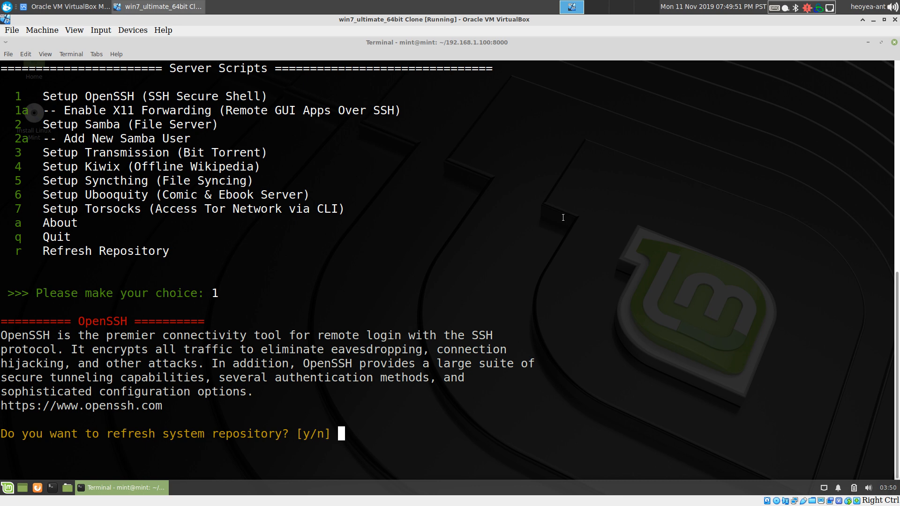
pyautogui.write('y')
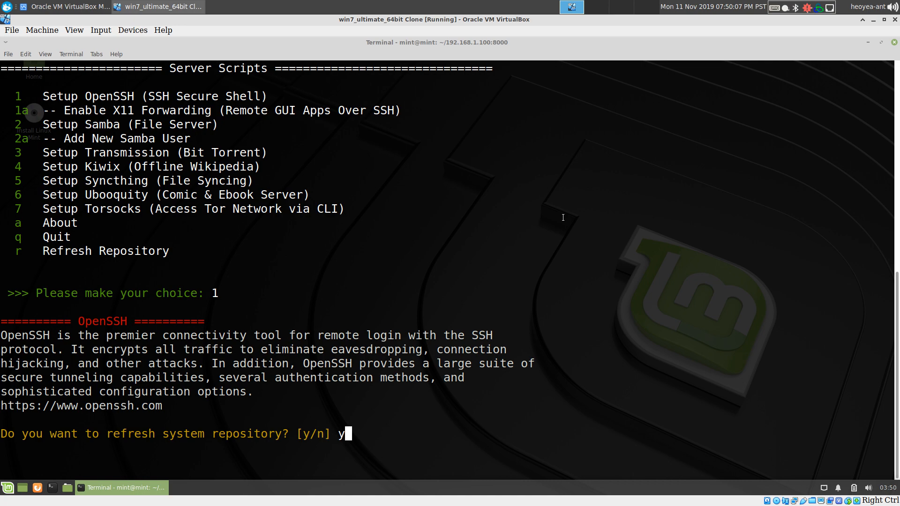
pyautogui.press('Return')
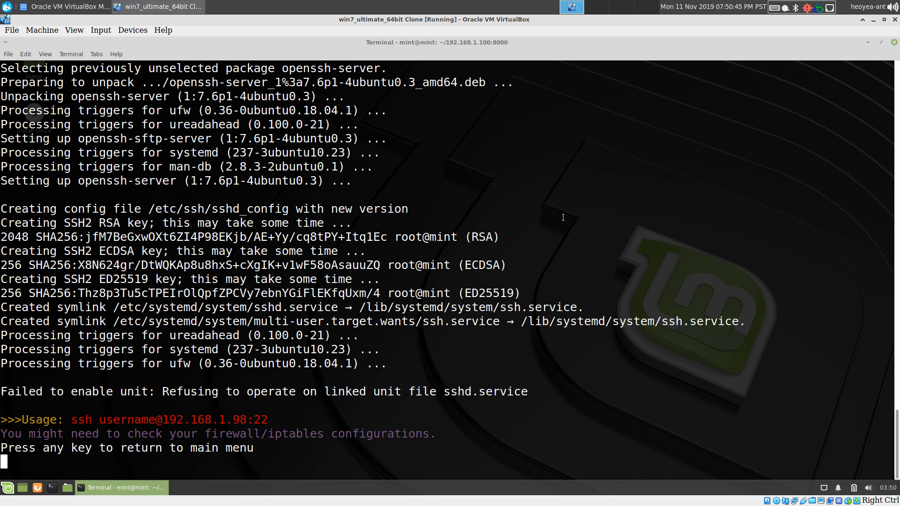
pyautogui.moveTo(39, 423)
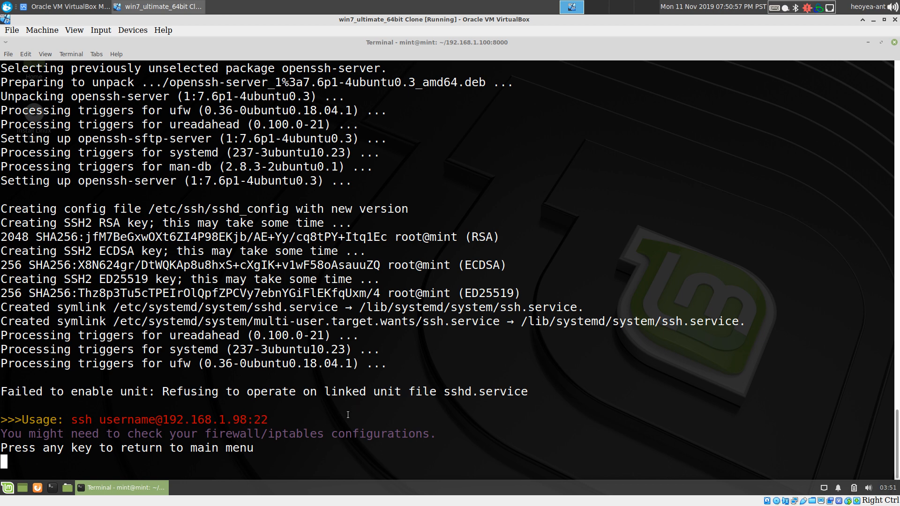
pyautogui.moveTo(313, 424)
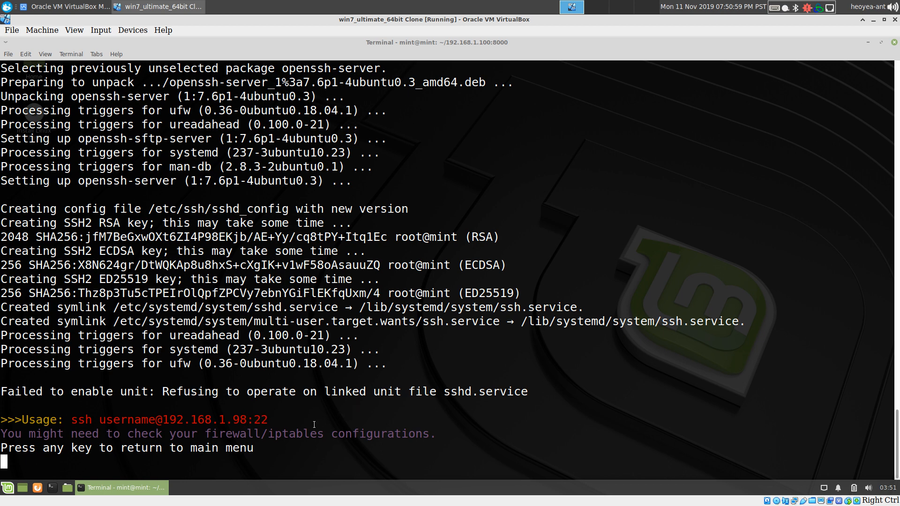
pyautogui.moveTo(435, 400)
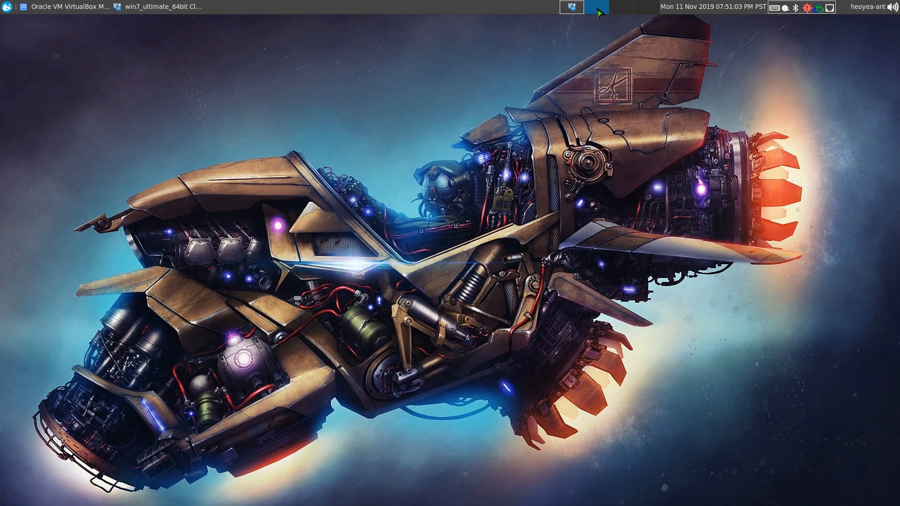
pyautogui.click(596, 7)
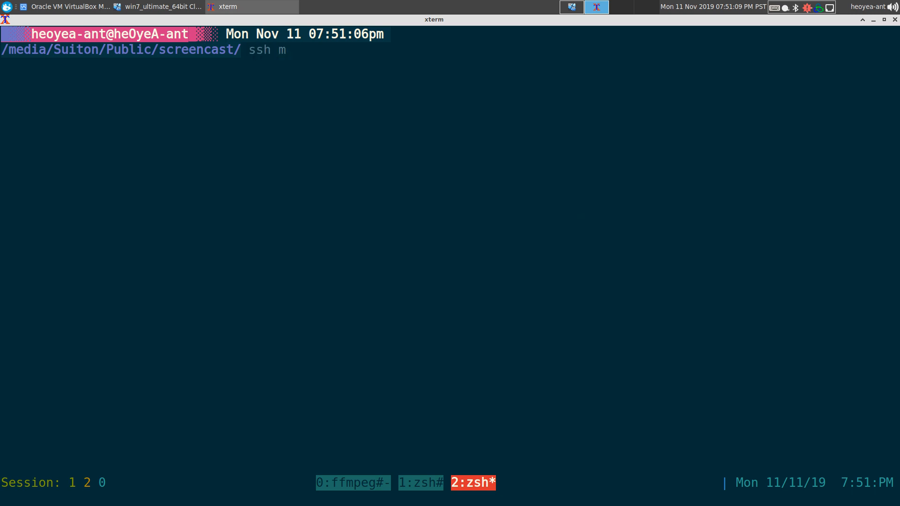
pyautogui.write('int')
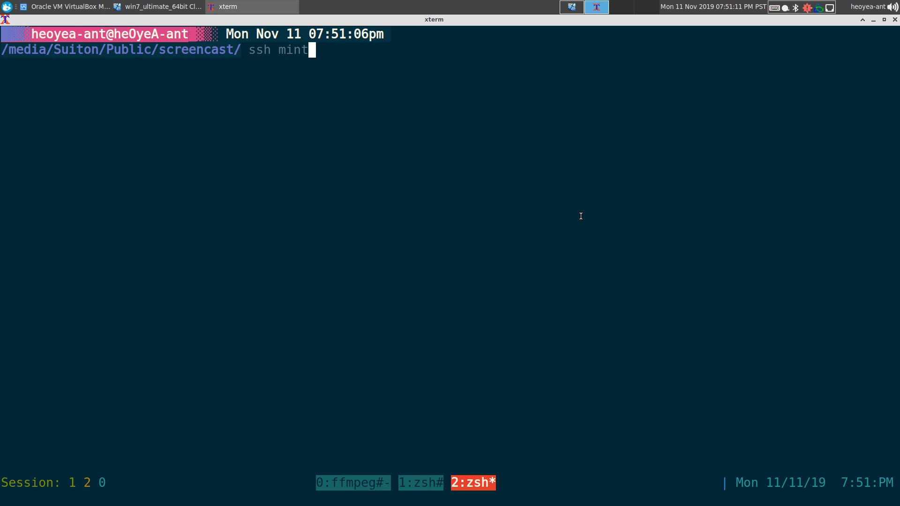
pyautogui.write('@192.168')
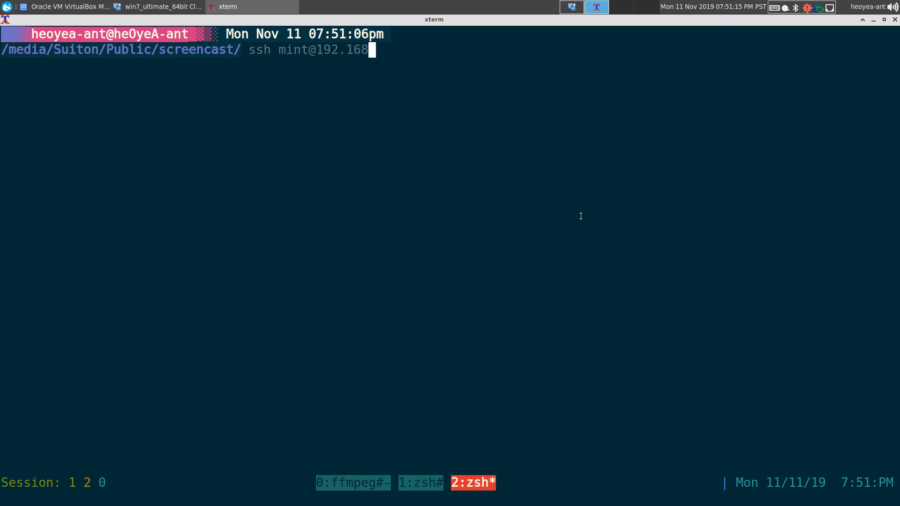
pyautogui.write('.1.')
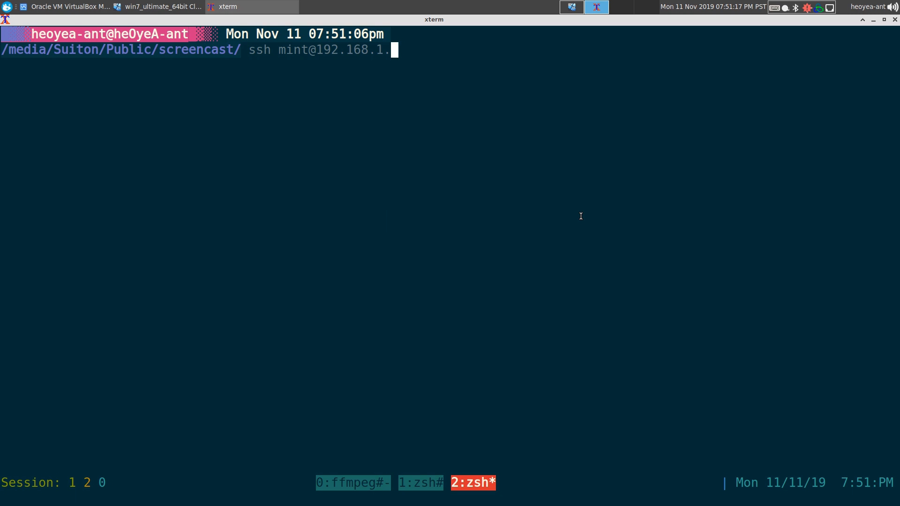
pyautogui.write('9')
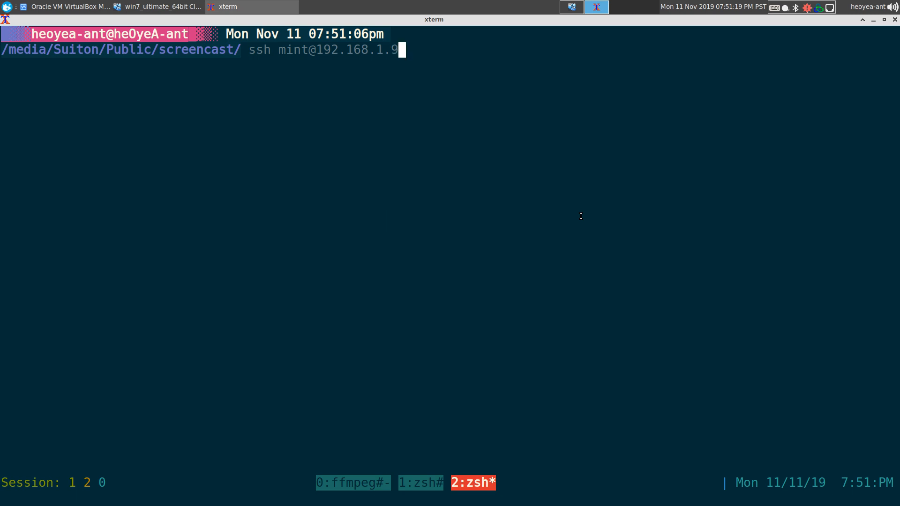
pyautogui.write('8')
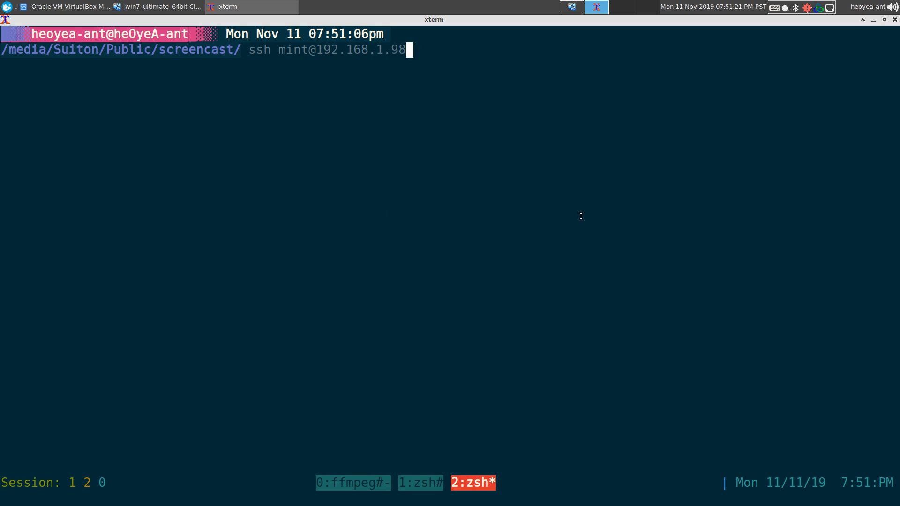
pyautogui.press('Return')
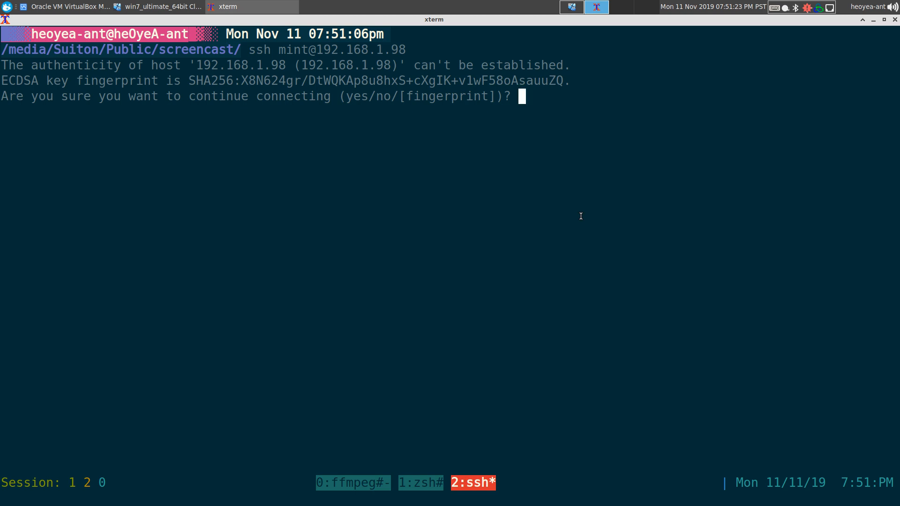
pyautogui.write('yes')
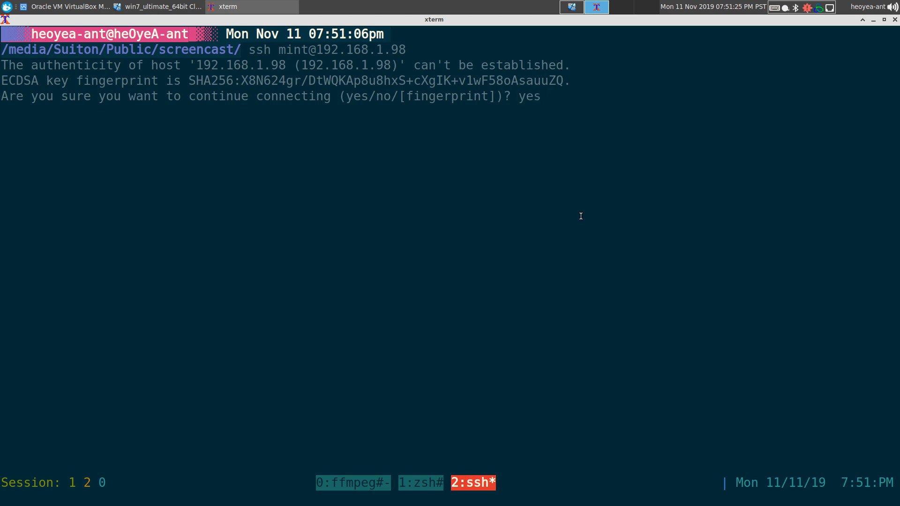
pyautogui.press('Return')
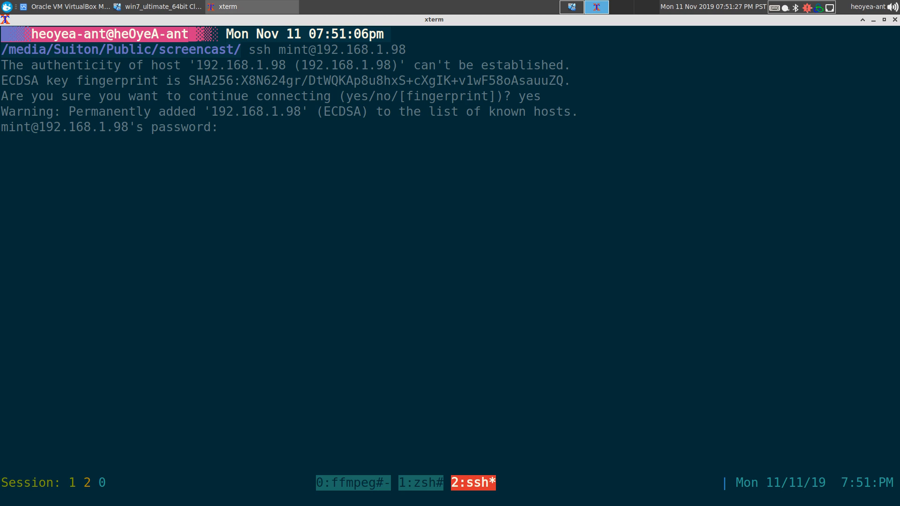
pyautogui.press('Return')
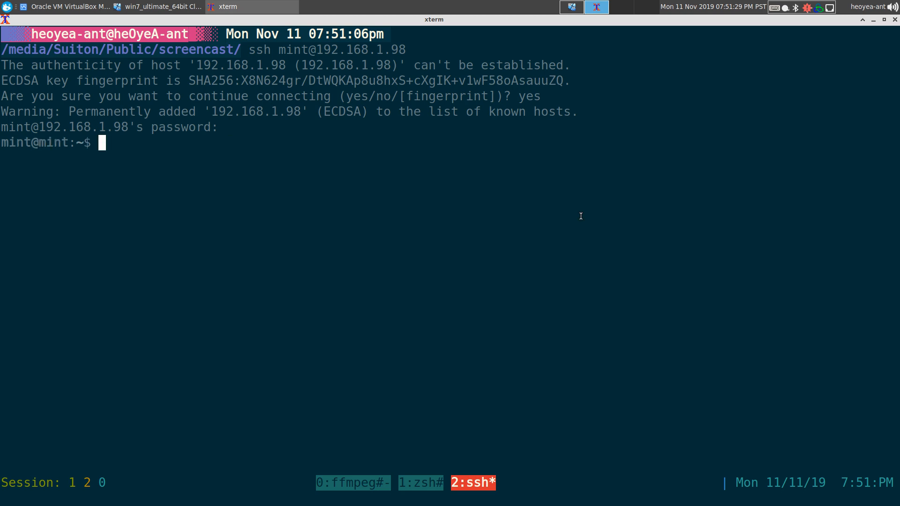
pyautogui.press('Return')
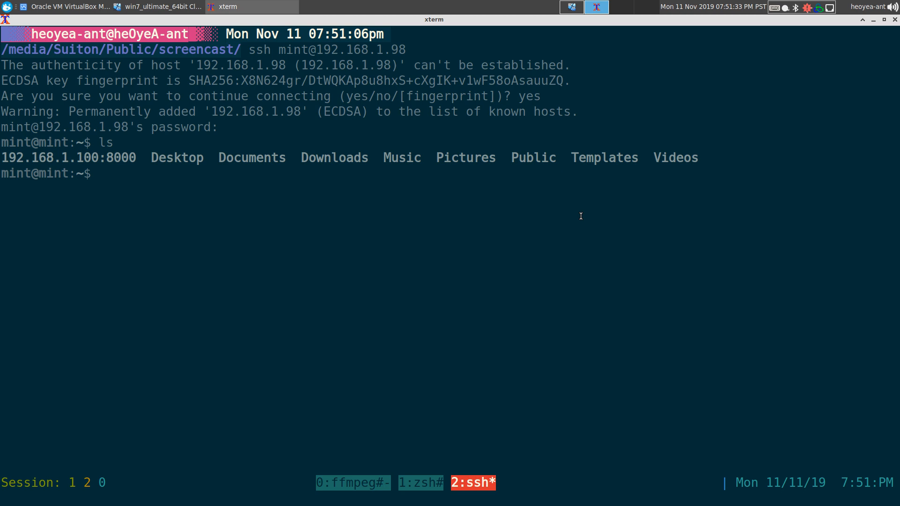
# - Move into Desktop and start a new helloworld.txt in vim.tiny
pyautogui.write('cd De')
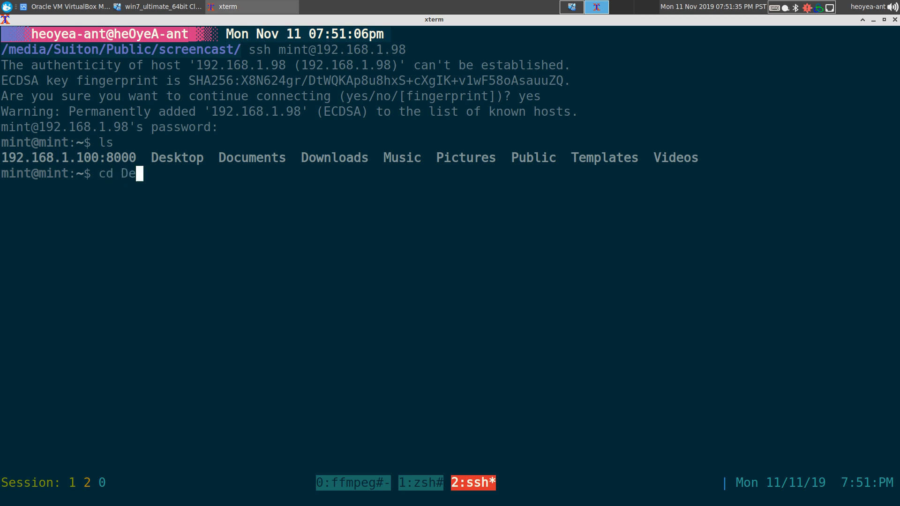
pyautogui.press('Return')
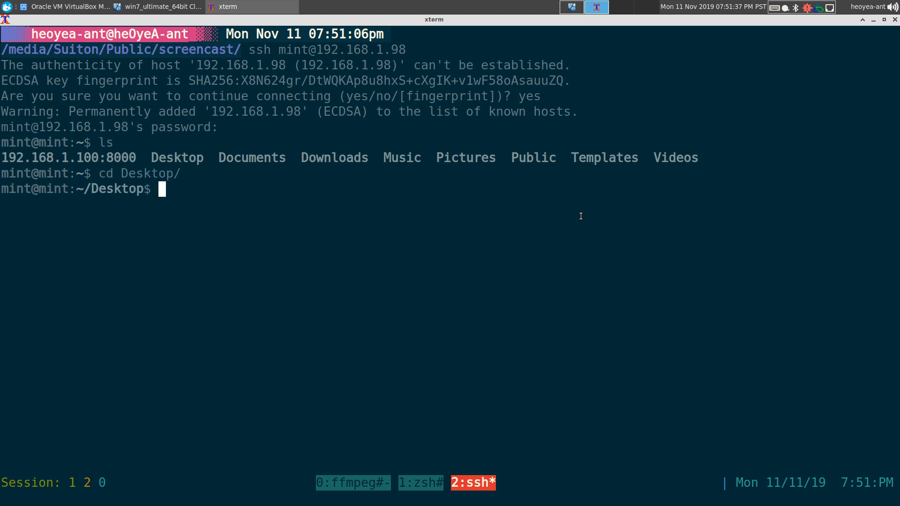
pyautogui.write('vim.tiny')
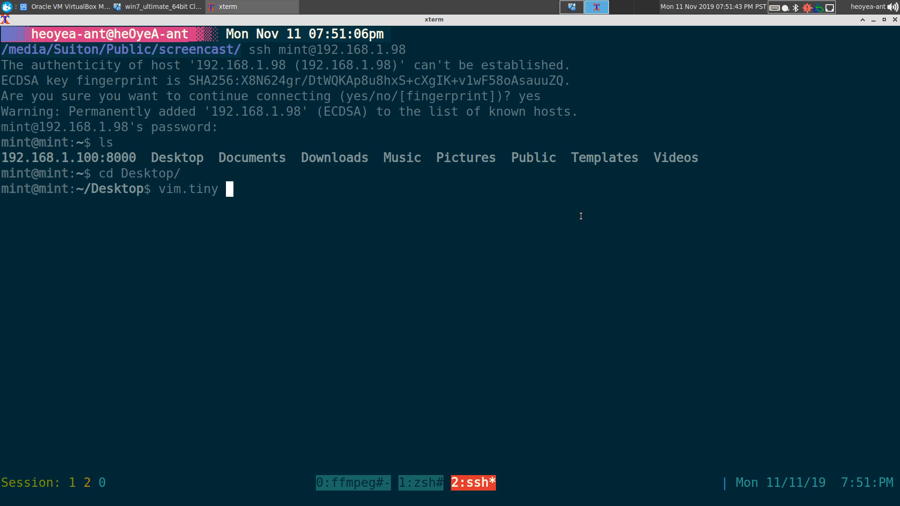
pyautogui.write('helloworl')
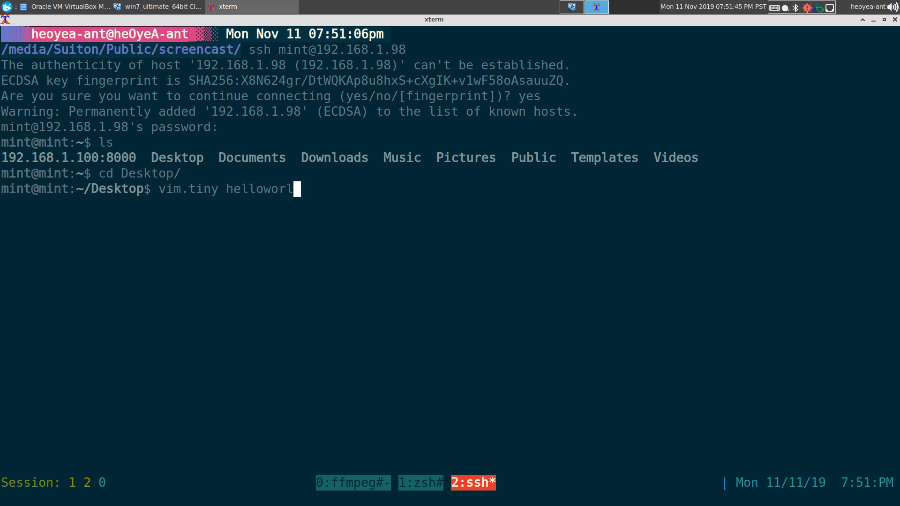
pyautogui.press('Return')
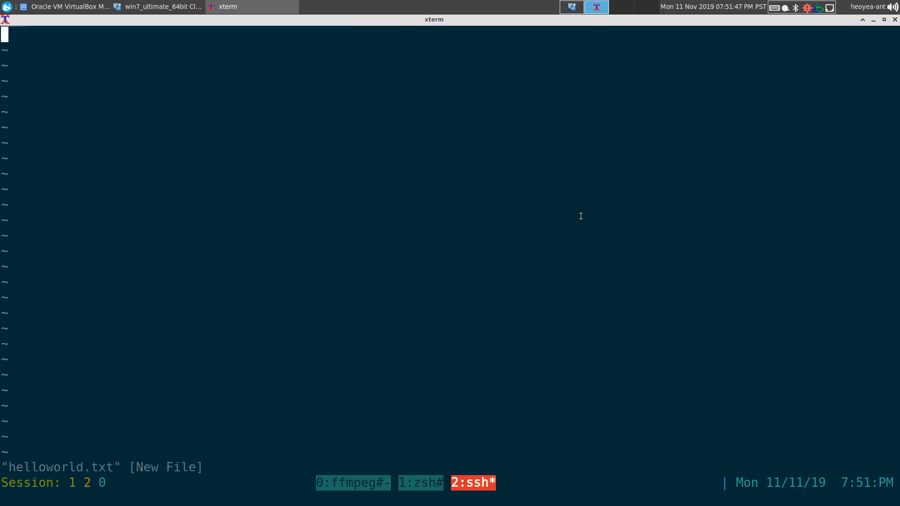
# - Insert the line 'SSH works!!!!' into helloworld.txt
pyautogui.press('i')
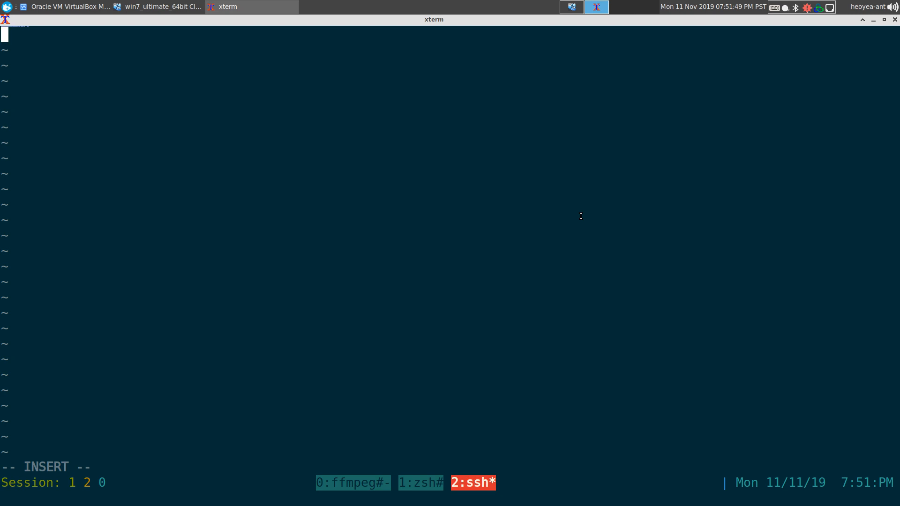
pyautogui.write('SSH')
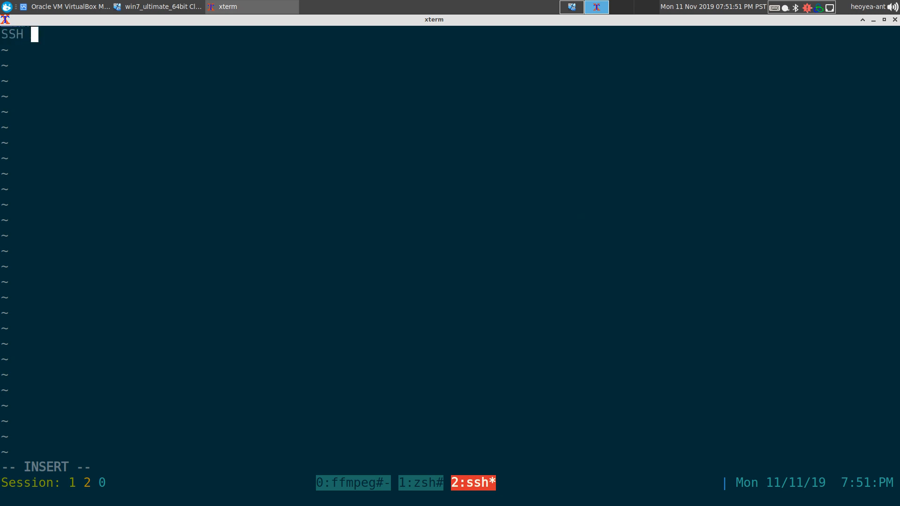
pyautogui.write('works!!')
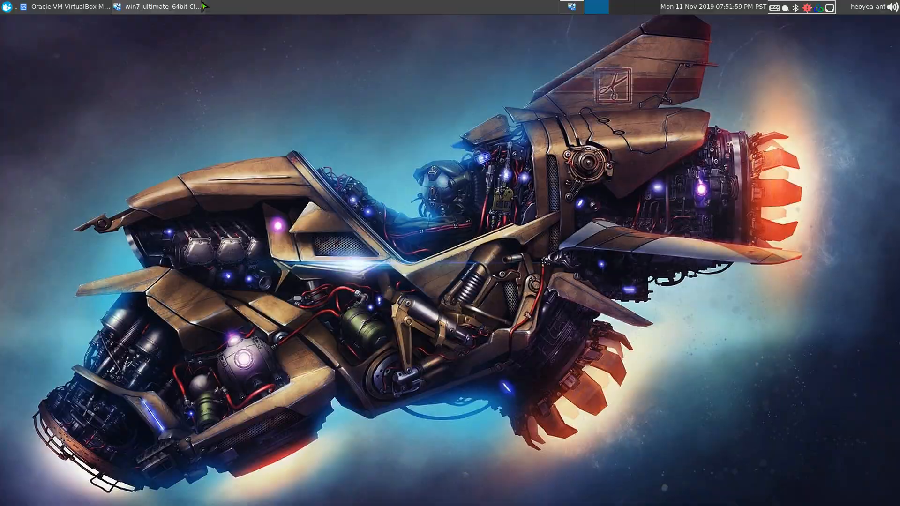
# - On the Mint VM desktop, view helloworld.txt in Xed to confirm it reads 'SSH works!!!!', then close it
pyautogui.click(157, 6)
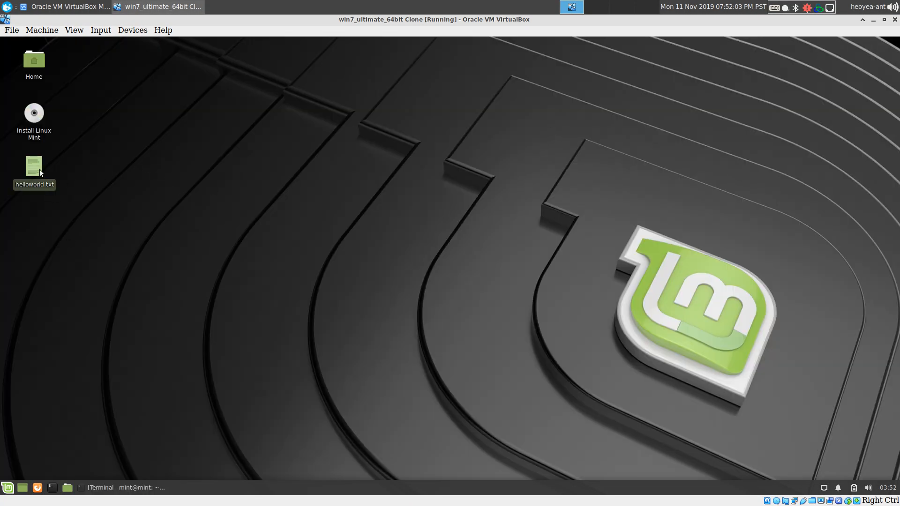
pyautogui.doubleClick(33, 166)
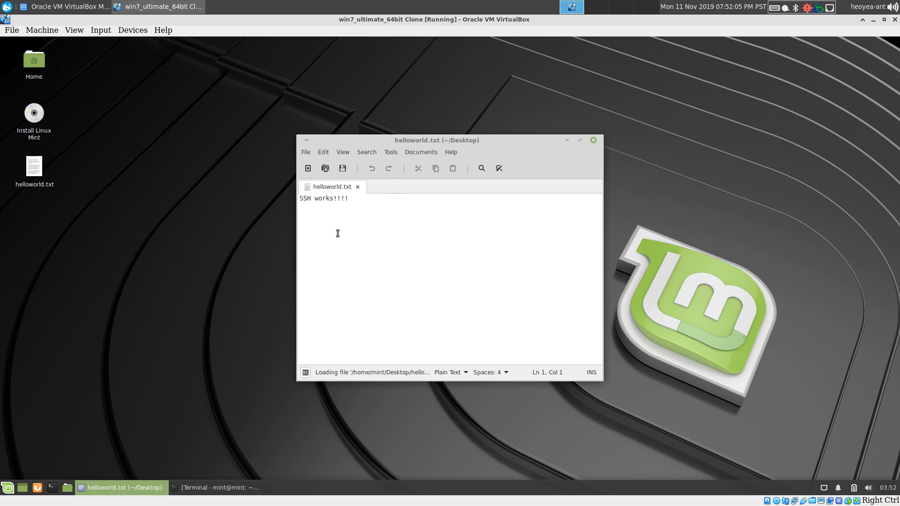
pyautogui.click(350, 197)
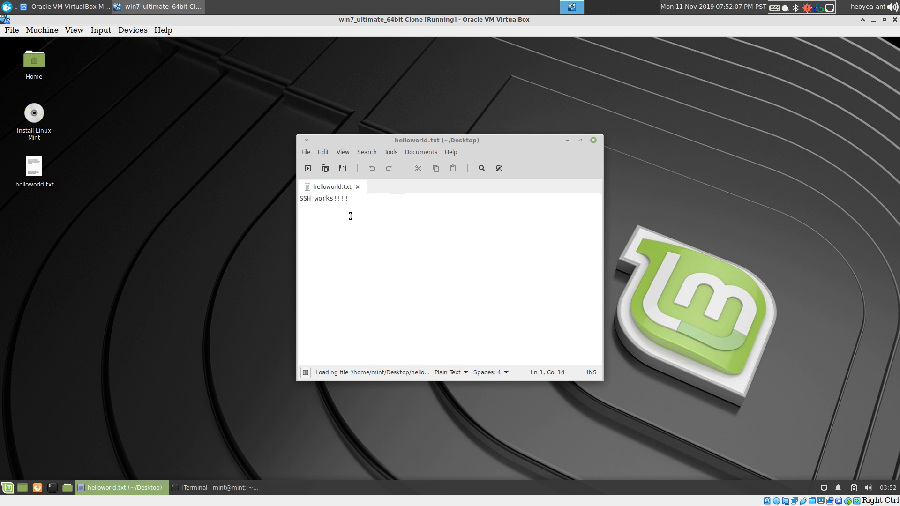
pyautogui.click(593, 140)
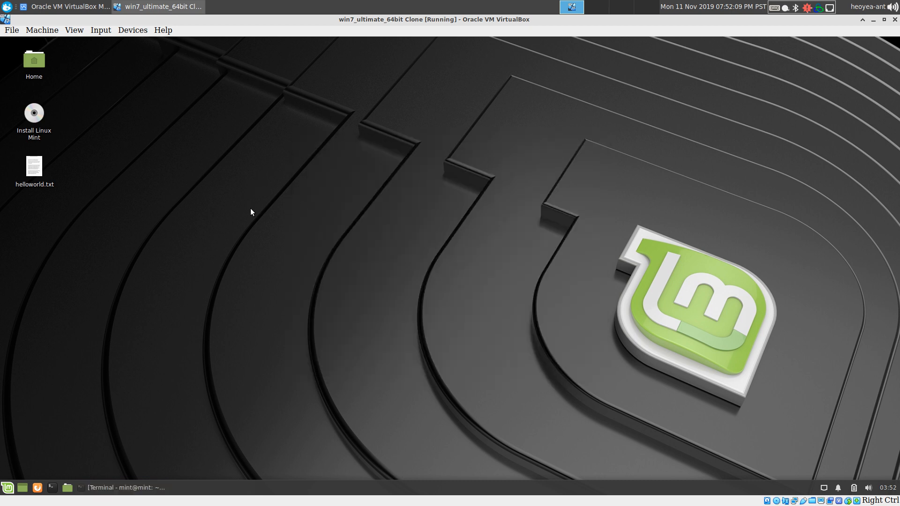
pyautogui.moveTo(158, 396)
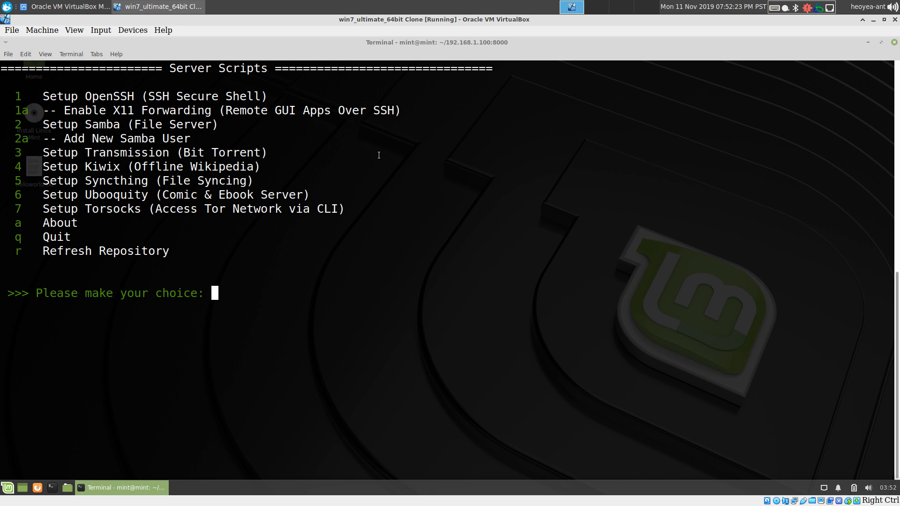
pyautogui.moveTo(395, 118)
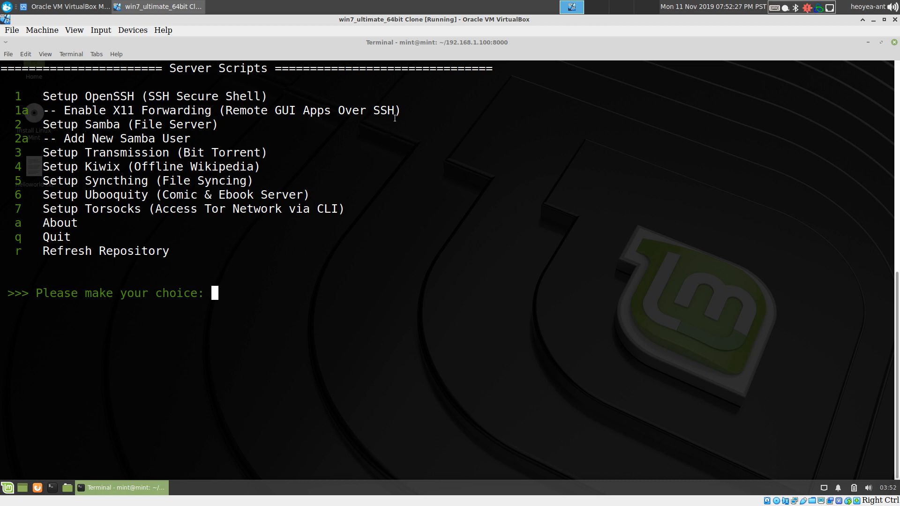
pyautogui.moveTo(507, 44)
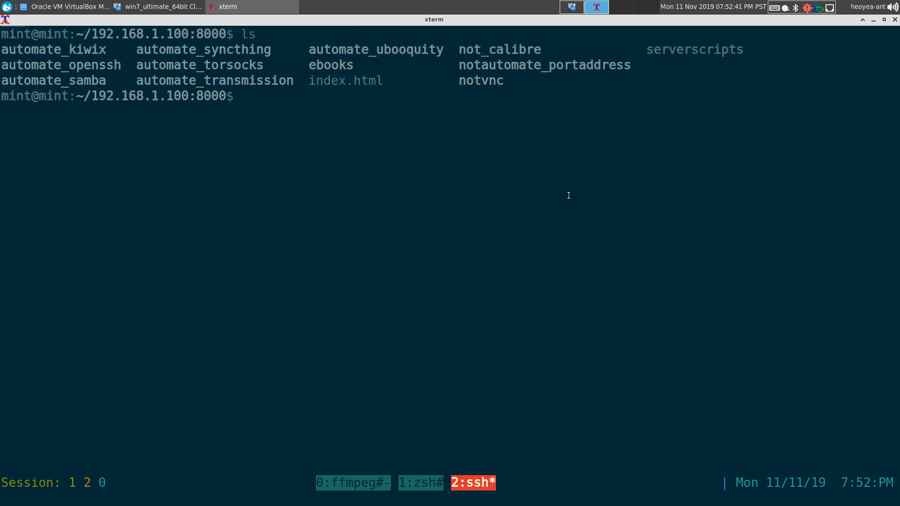
# - Begin the ./serverscripts command at the VM's prompt in the SSH session
pyautogui.write('./serverscripts')
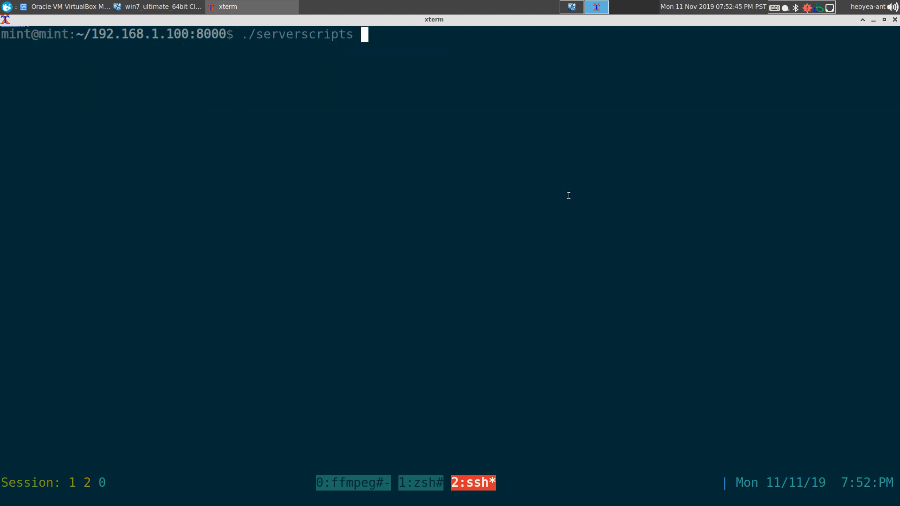
# - Run serverscripts, choose option 1a and answer y to enable X11 forwarding
pyautogui.press('Return')
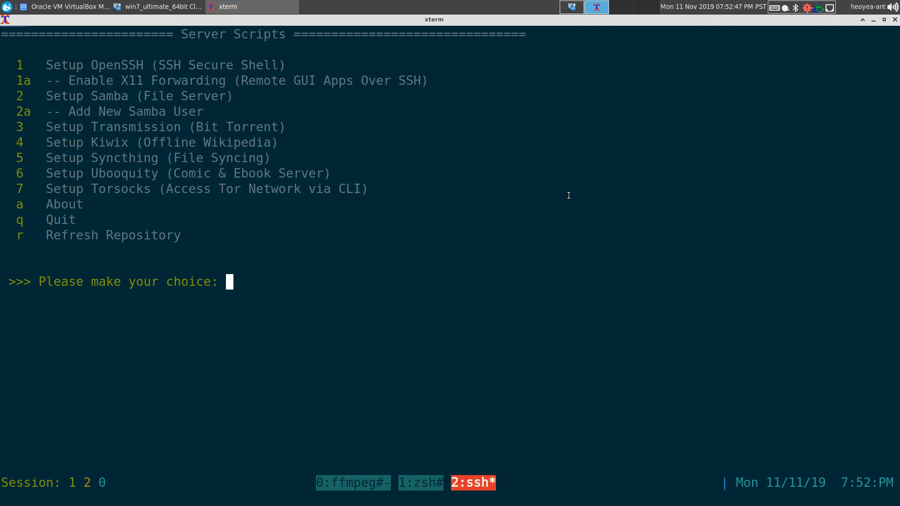
pyautogui.write('1a')
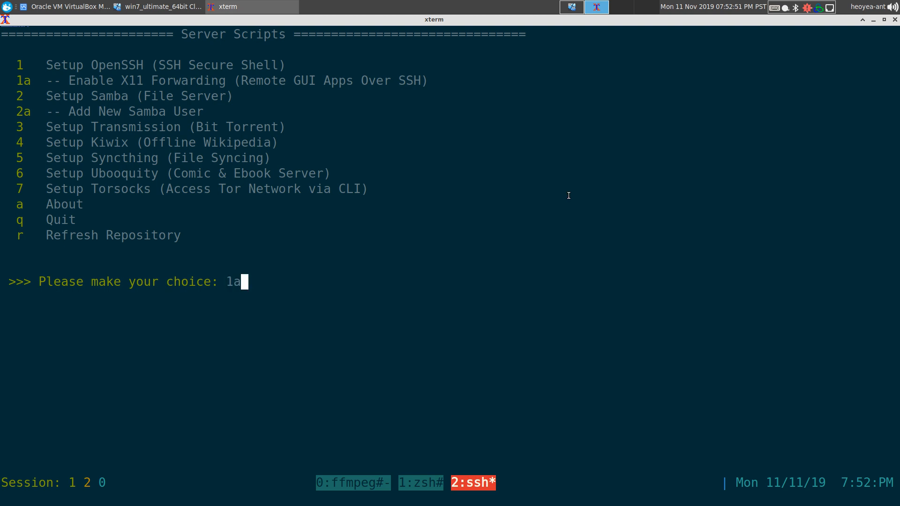
pyautogui.press('Return')
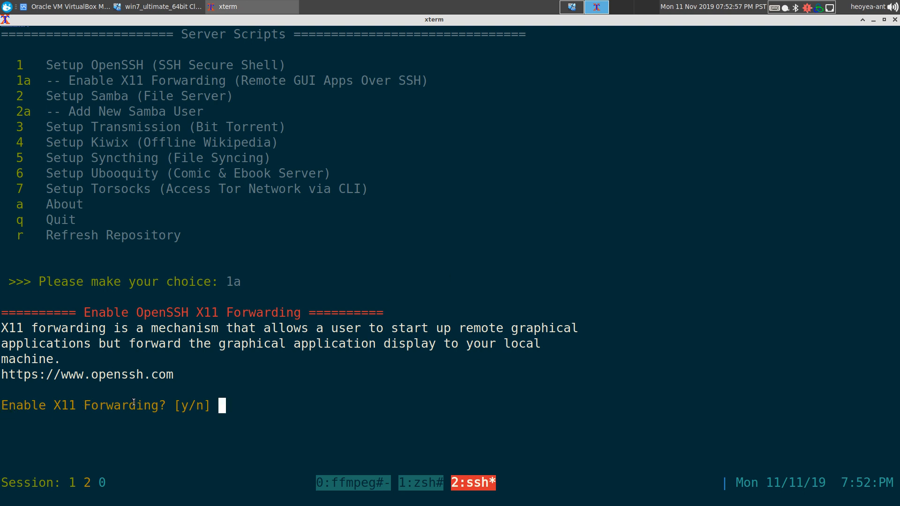
pyautogui.write('n')
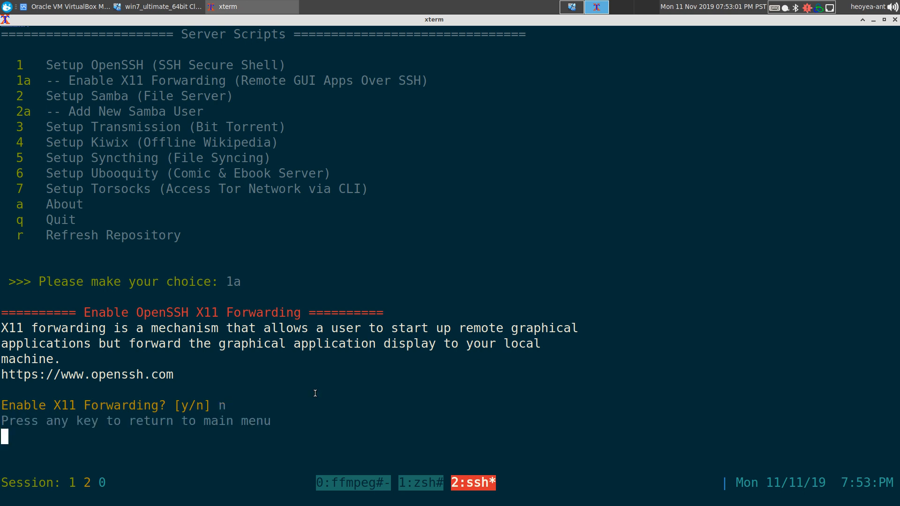
pyautogui.press('Return')
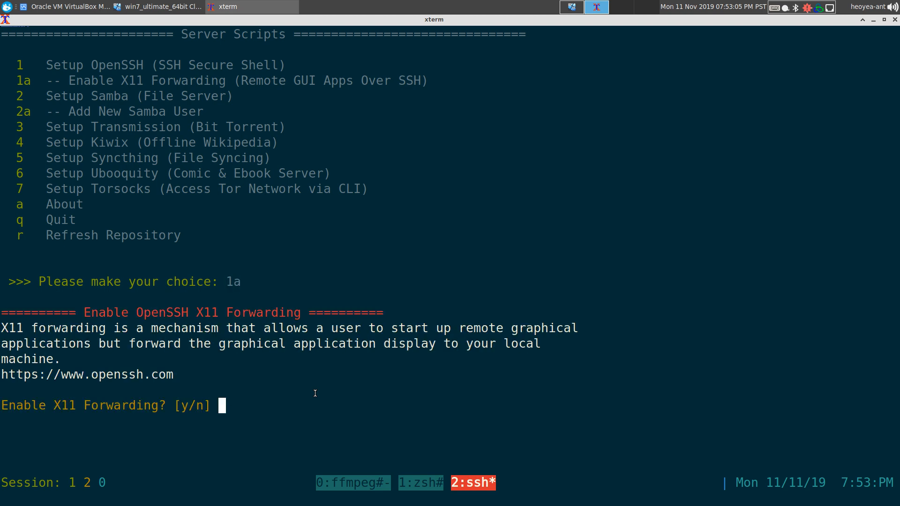
pyautogui.write('y')
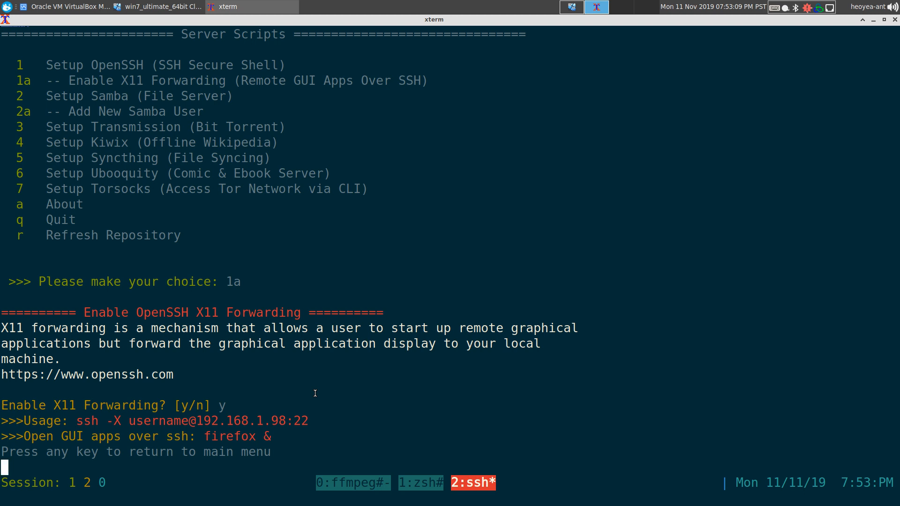
pyautogui.moveTo(263, 402)
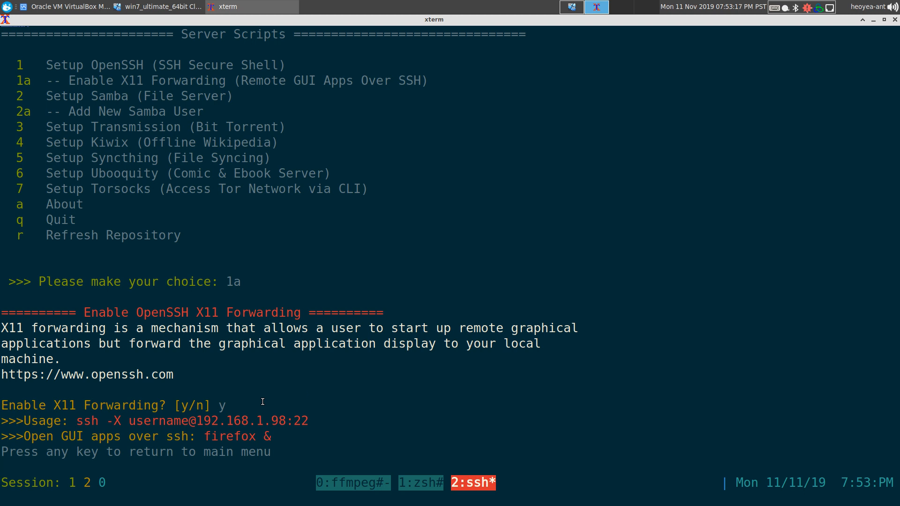
pyautogui.moveTo(104, 421)
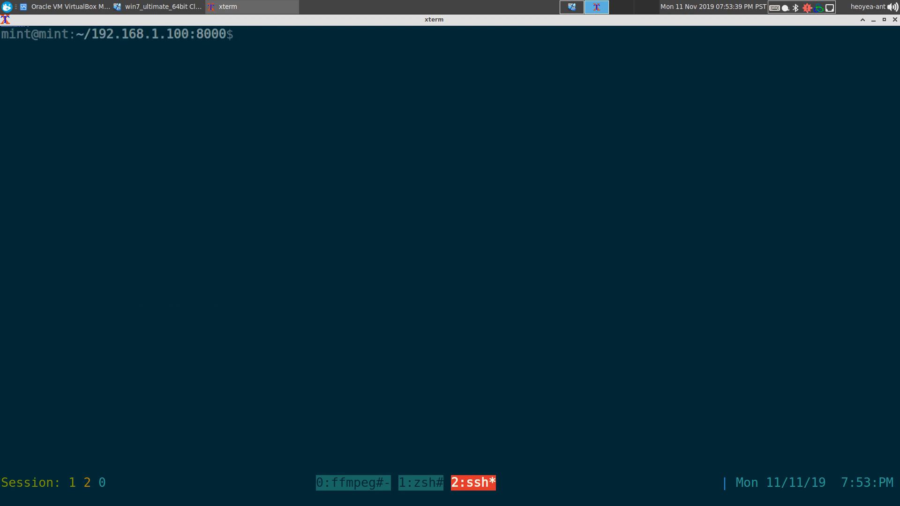
pyautogui.write('ex')
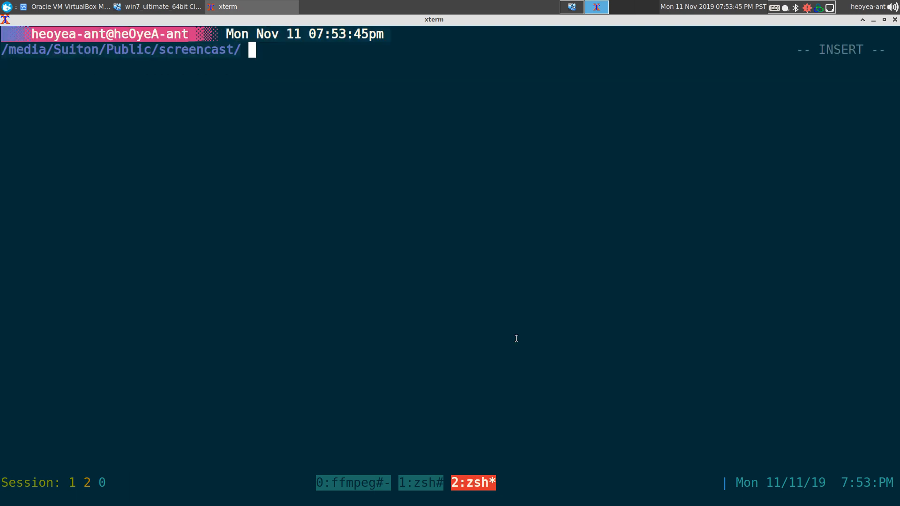
pyautogui.write('ssh mint@192.168.1.98')
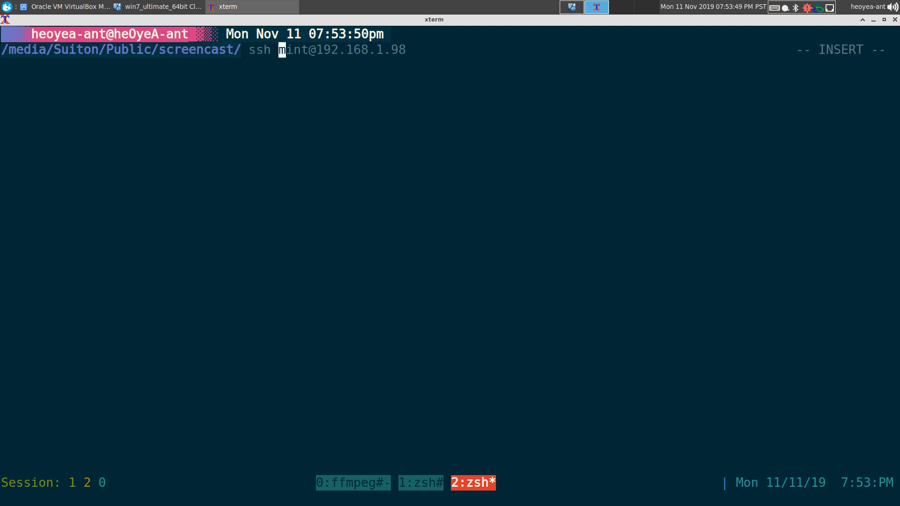
pyautogui.write('-X')
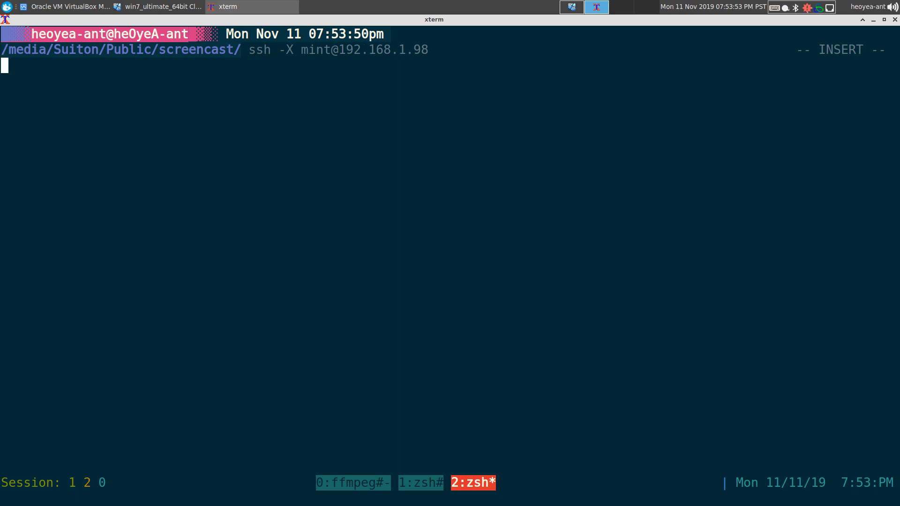
pyautogui.press('Return')
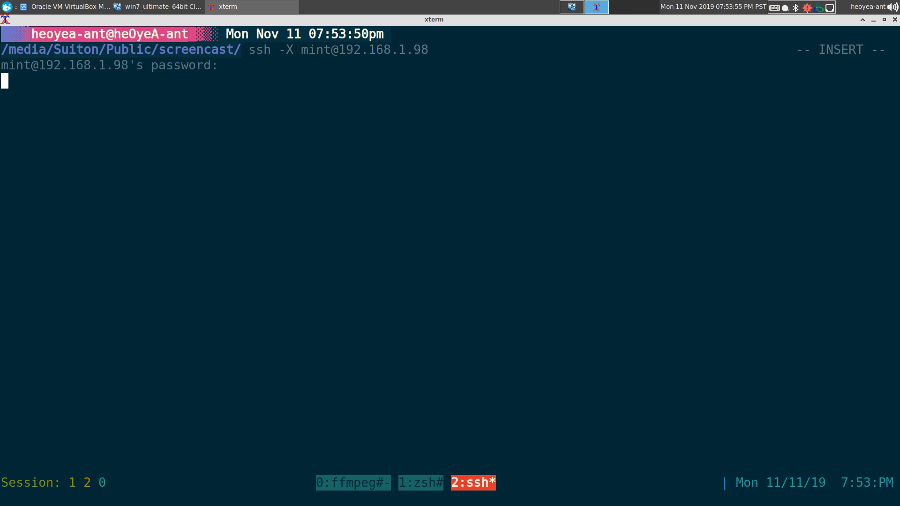
pyautogui.press('Return')
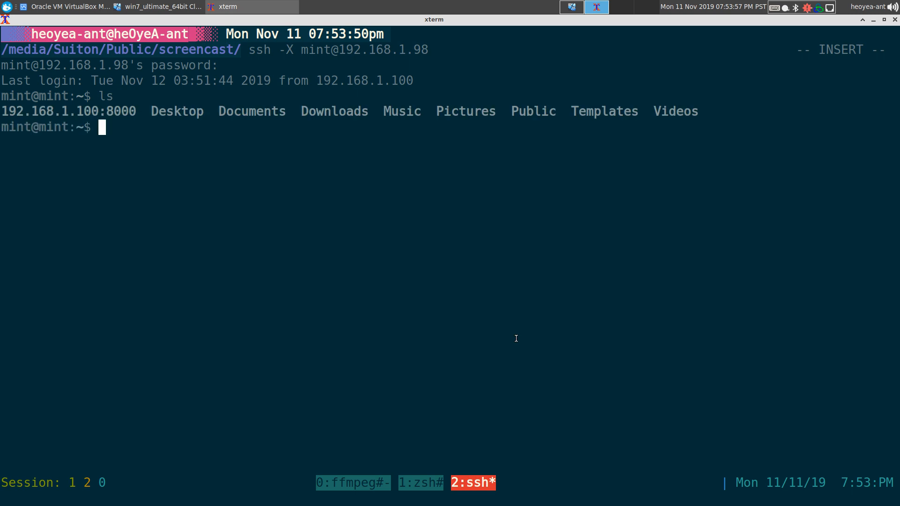
# - From the Desktop folder, launch xed helloworld.txt & as a background job over the forwarded session
pyautogui.write('cd Desktop/')
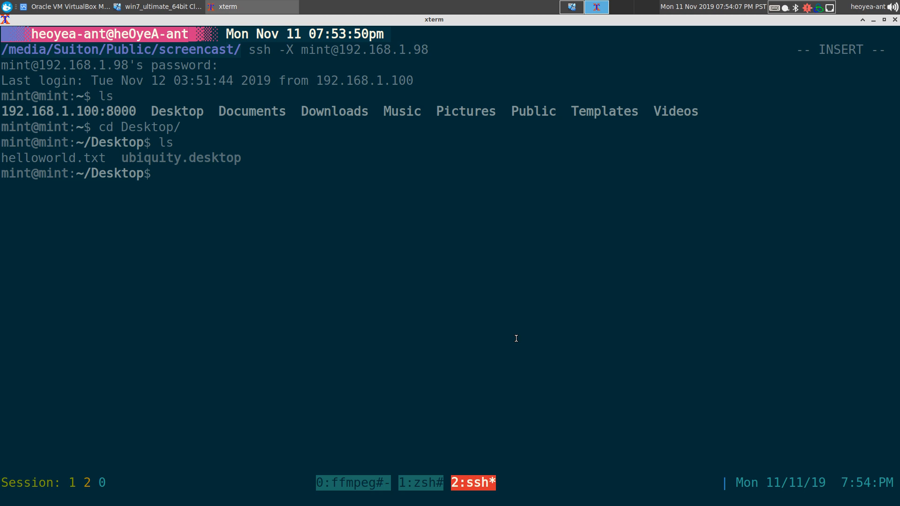
pyautogui.write('xed')
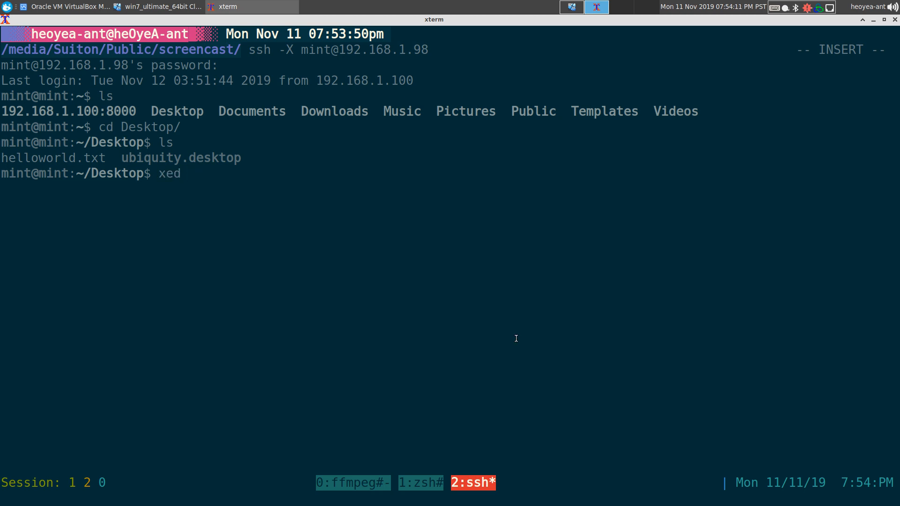
pyautogui.write('helloworld.txt')
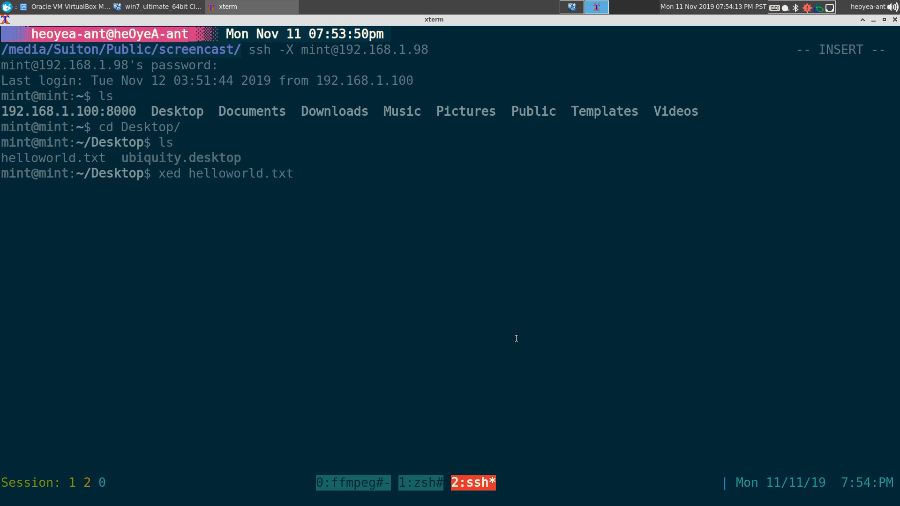
pyautogui.write('&')
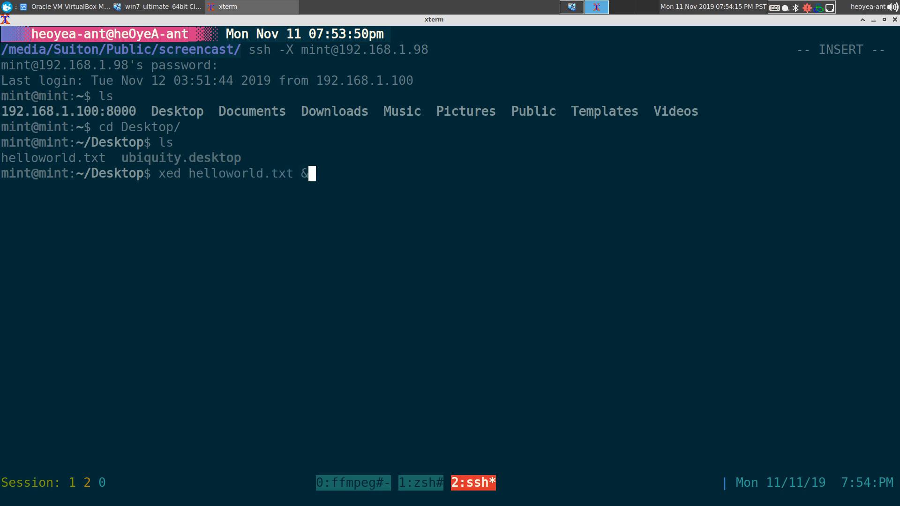
pyautogui.press('Return')
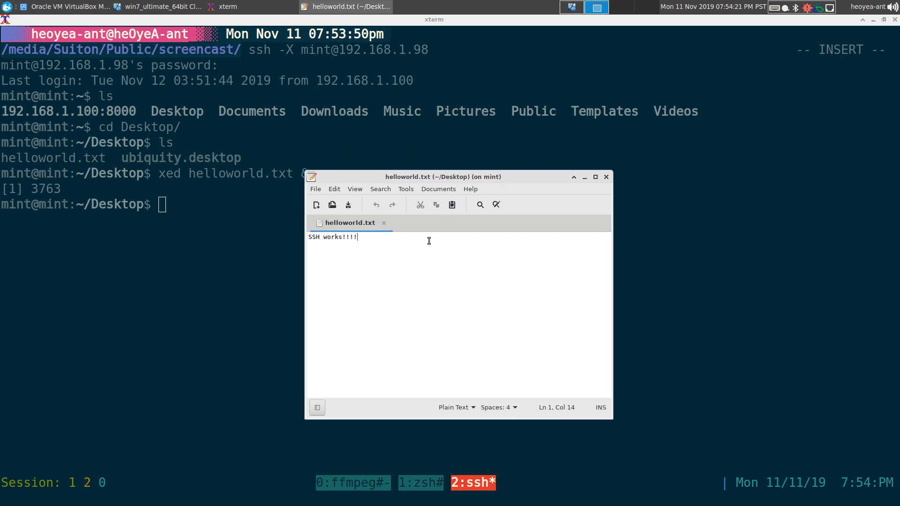
pyautogui.moveTo(418, 206)
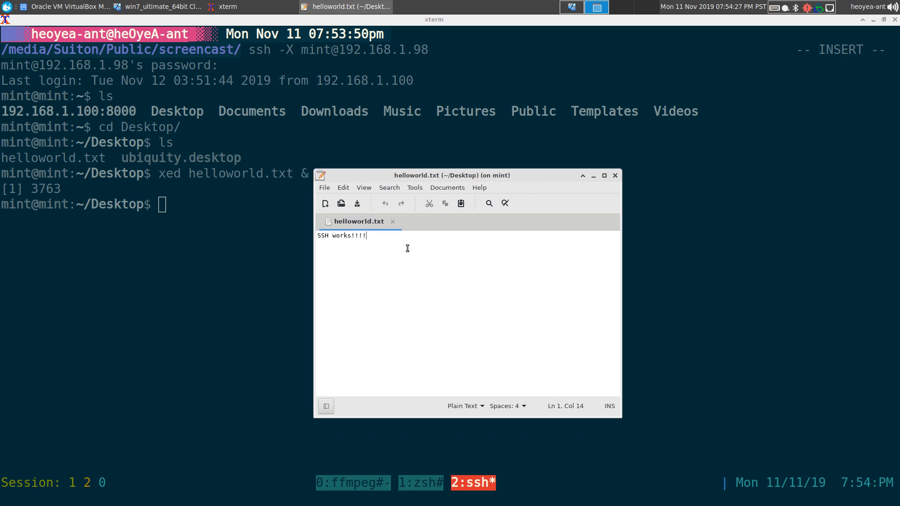
# - Add the line 'X11 Forwarding WORKS ALSO!!!' below the existing text in the forwarded Xed window
pyautogui.press('Return')
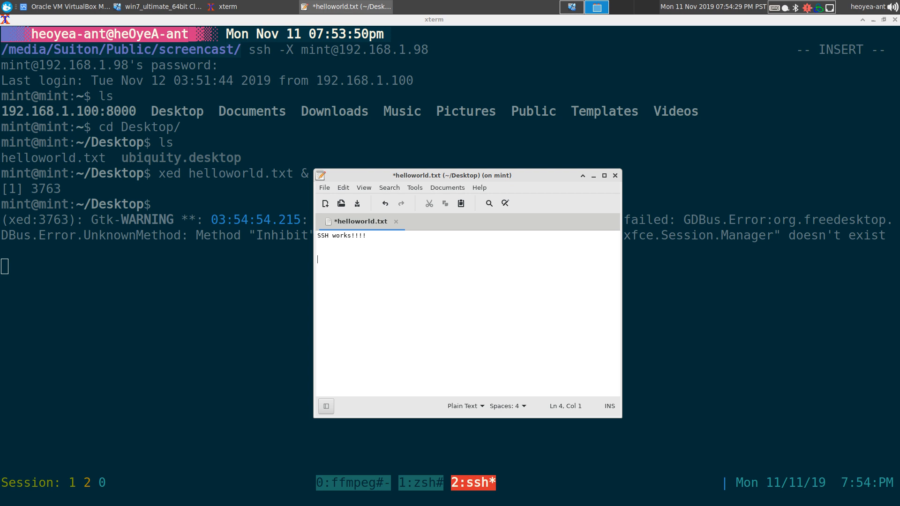
pyautogui.write('X11')
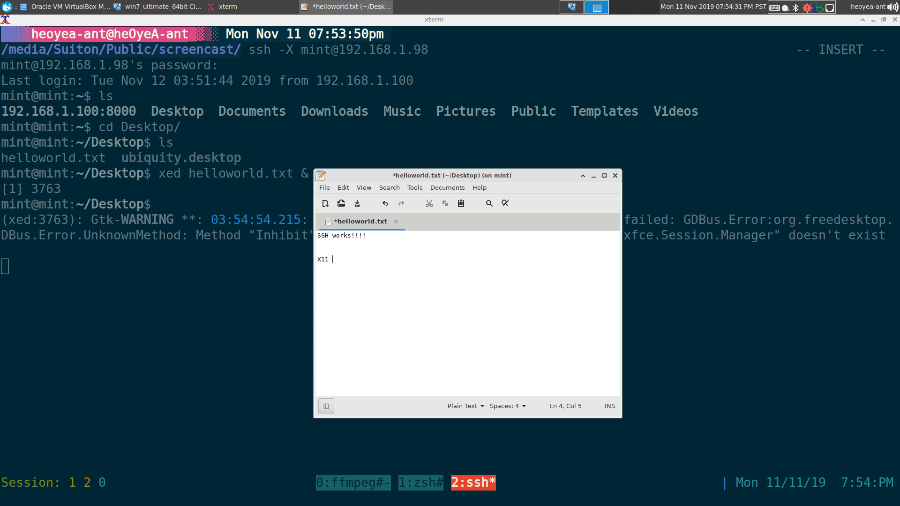
pyautogui.write('Forwardin')
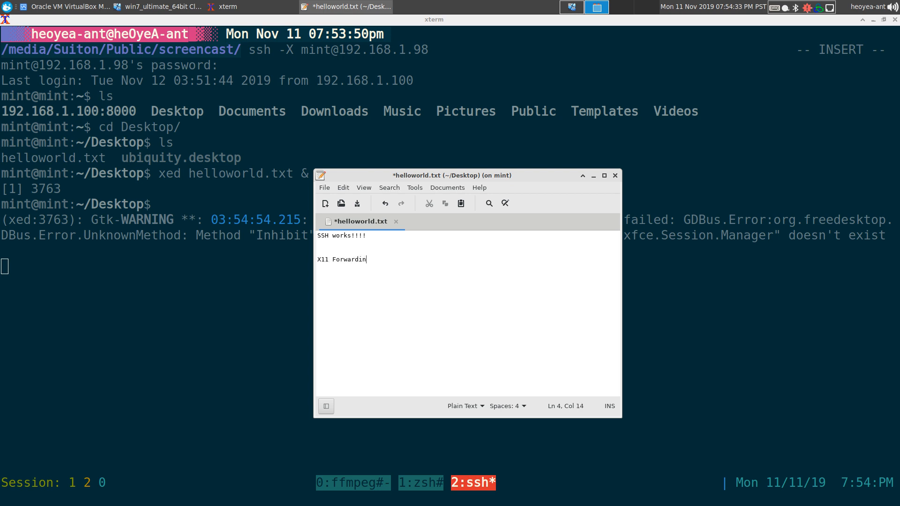
pyautogui.write('WORKS ALSO!!!')
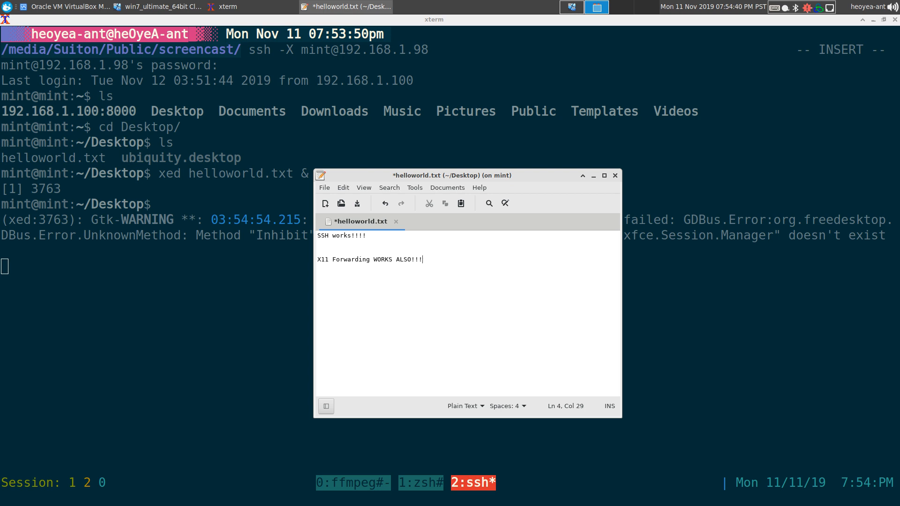
pyautogui.moveTo(332, 186)
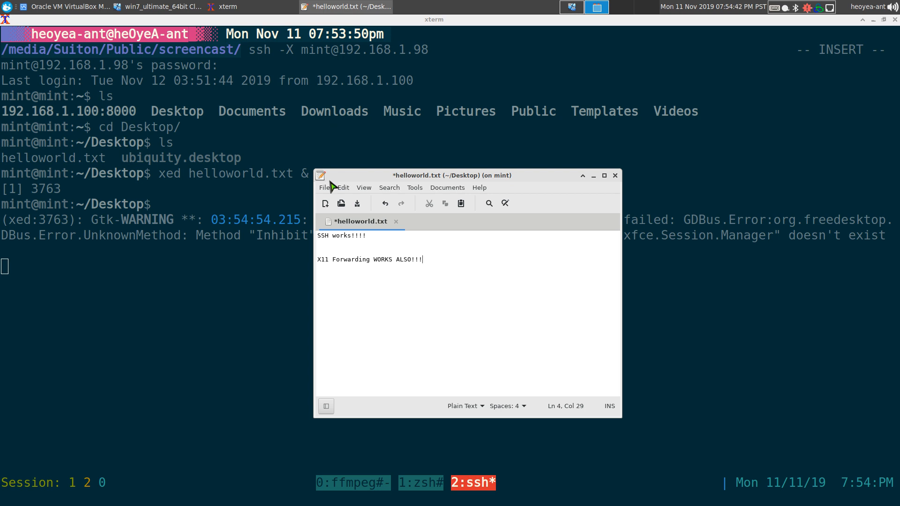
# - Save helloworld.txt from the File menu and return to a fresh shell prompt with Ctrl+C
pyautogui.click(323, 188)
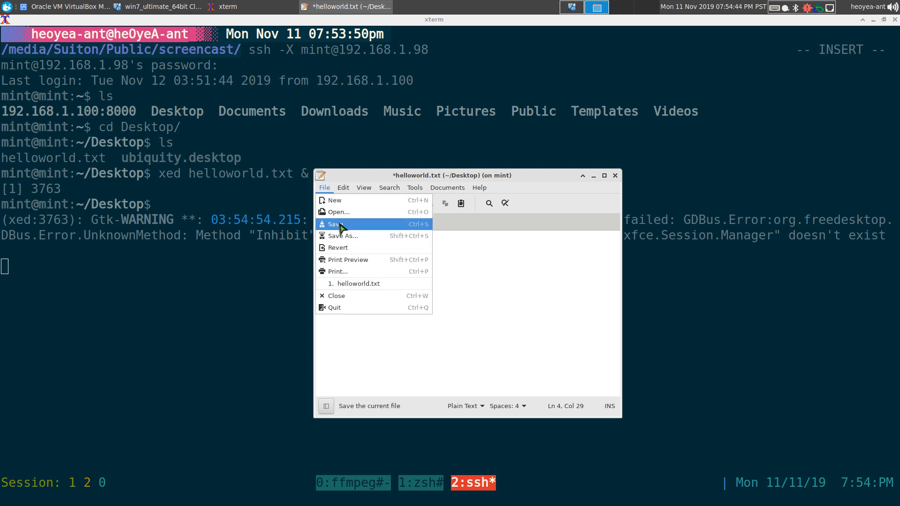
pyautogui.click(336, 224)
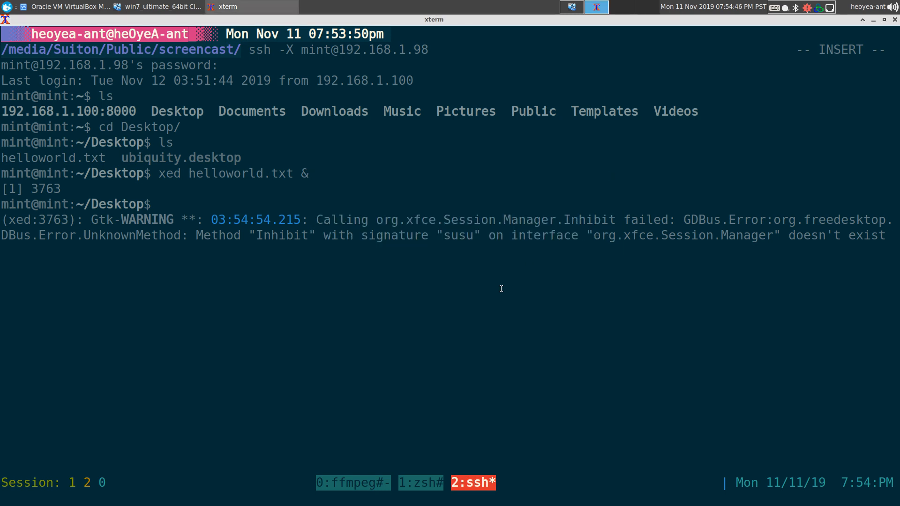
pyautogui.press('ctrl+c')
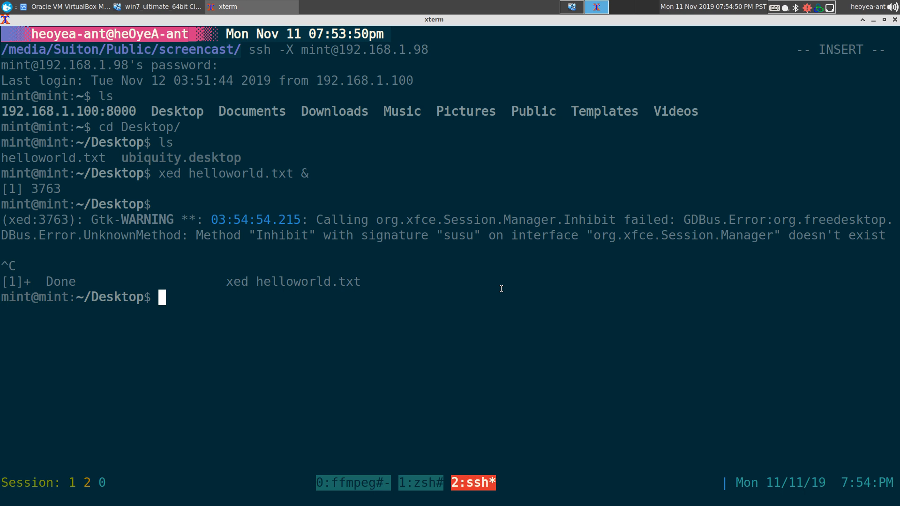
pyautogui.moveTo(205, 25)
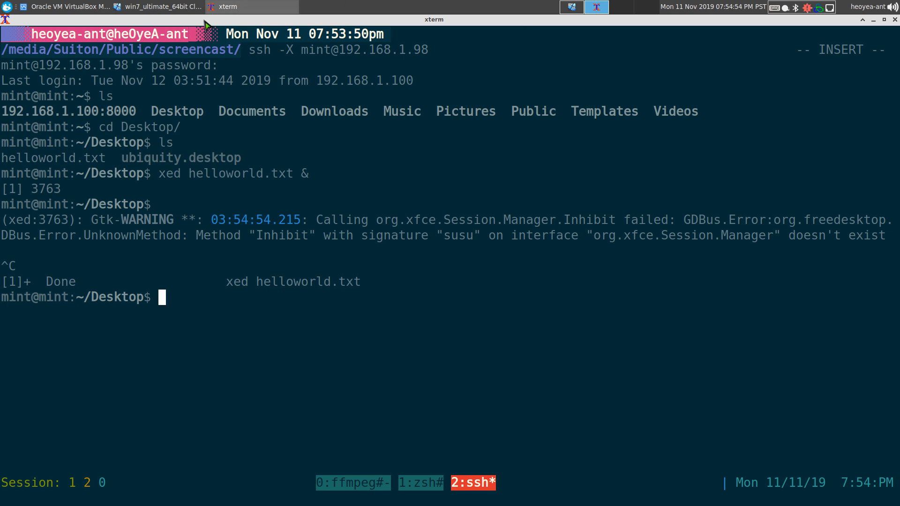
# - Quit the server scripts menu and view helloworld.txt with its X11 Forwarding line
pyautogui.click(155, 7)
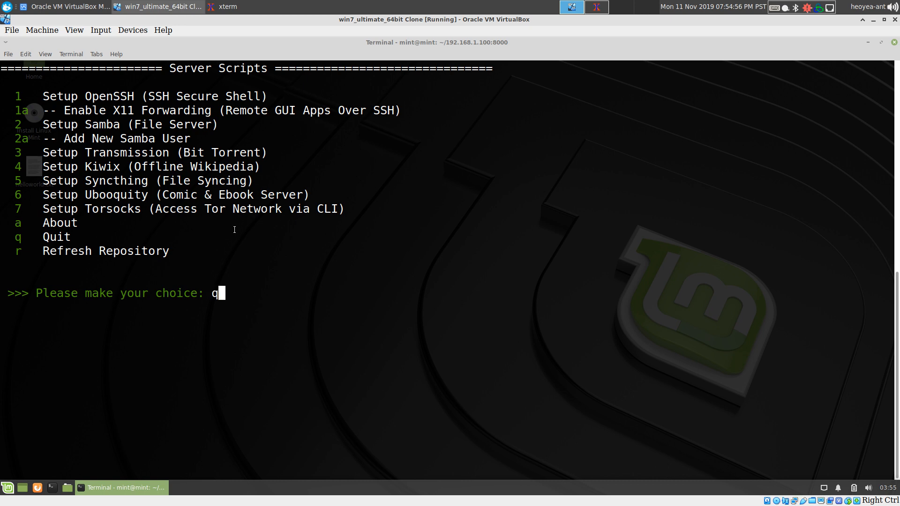
pyautogui.press('Return')
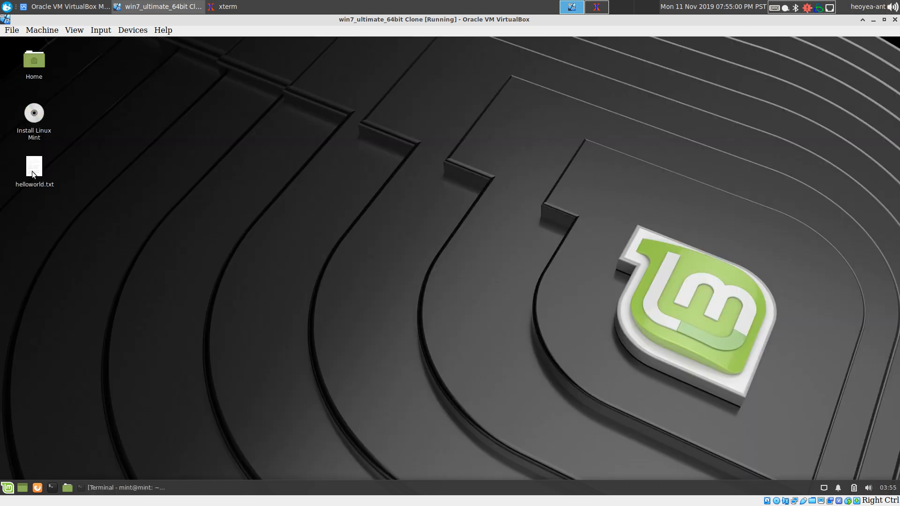
pyautogui.doubleClick(34, 166)
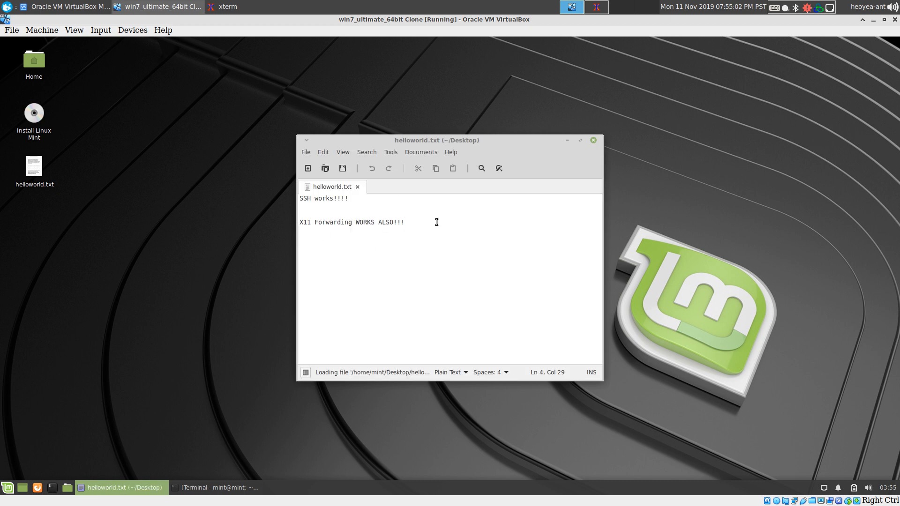
pyautogui.tripleClick(352, 222)
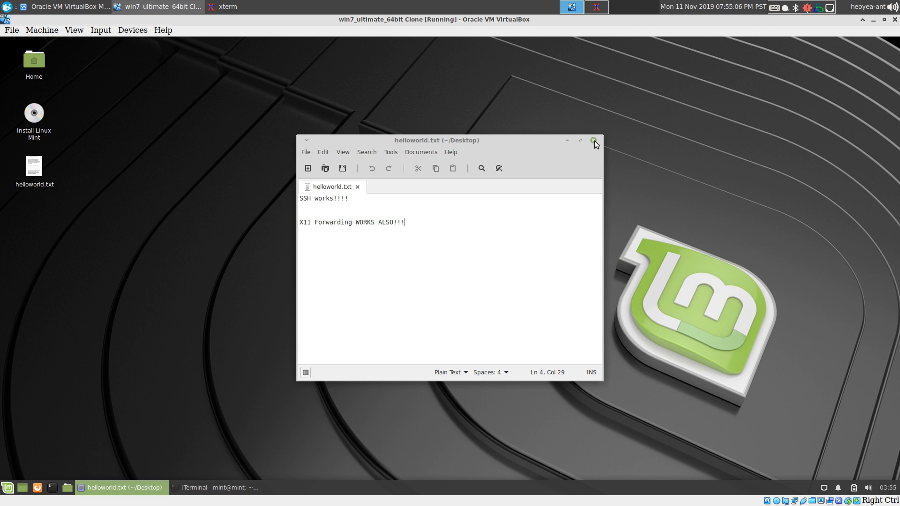
pyautogui.click(594, 143)
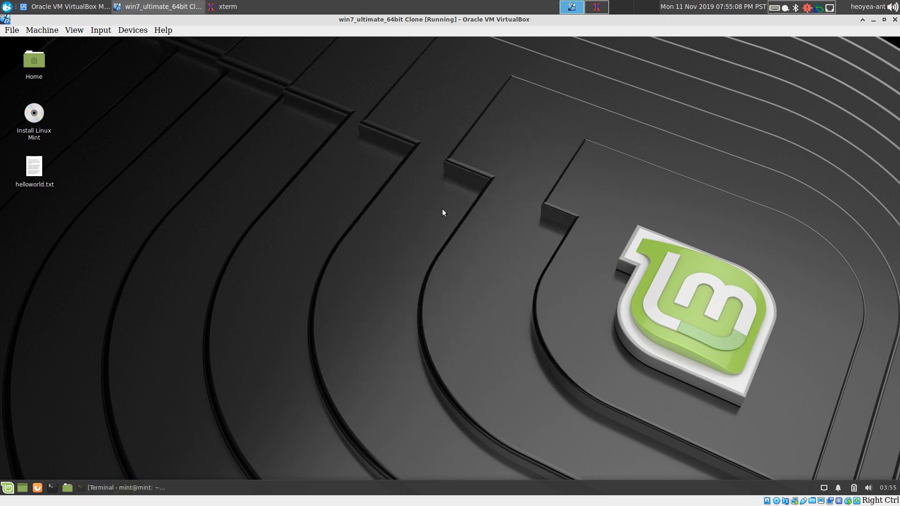
pyautogui.moveTo(378, 204)
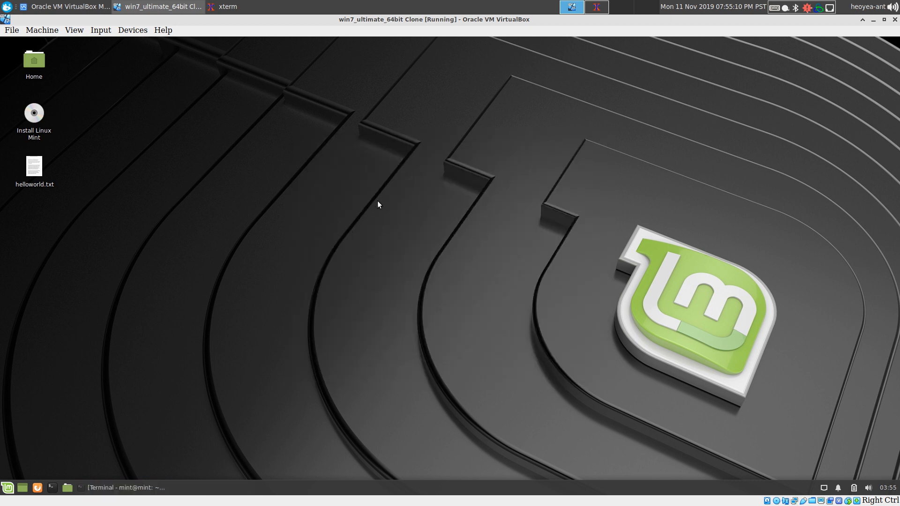
pyautogui.moveTo(443, 168)
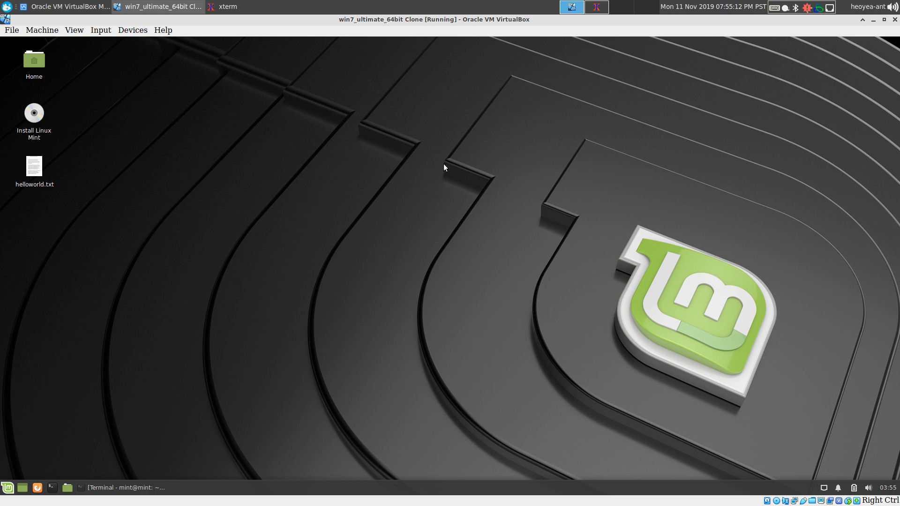
pyautogui.moveTo(433, 206)
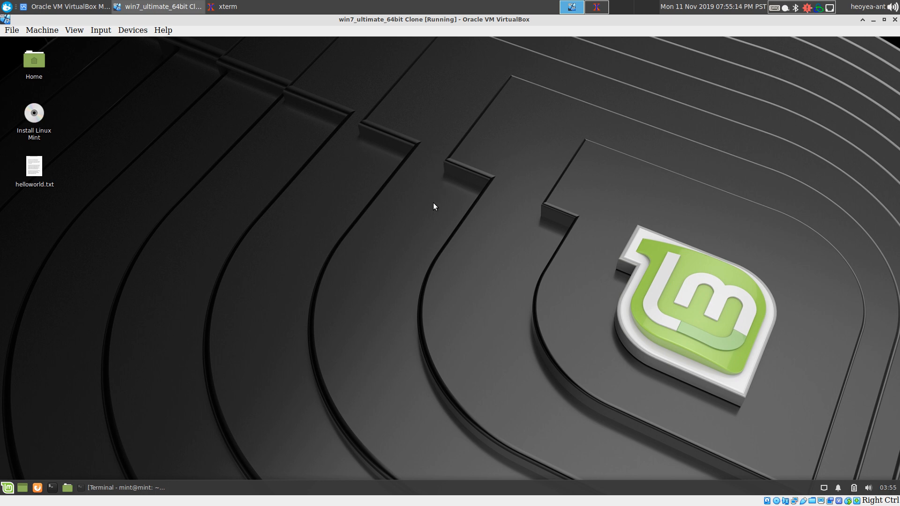
pyautogui.moveTo(7, 487)
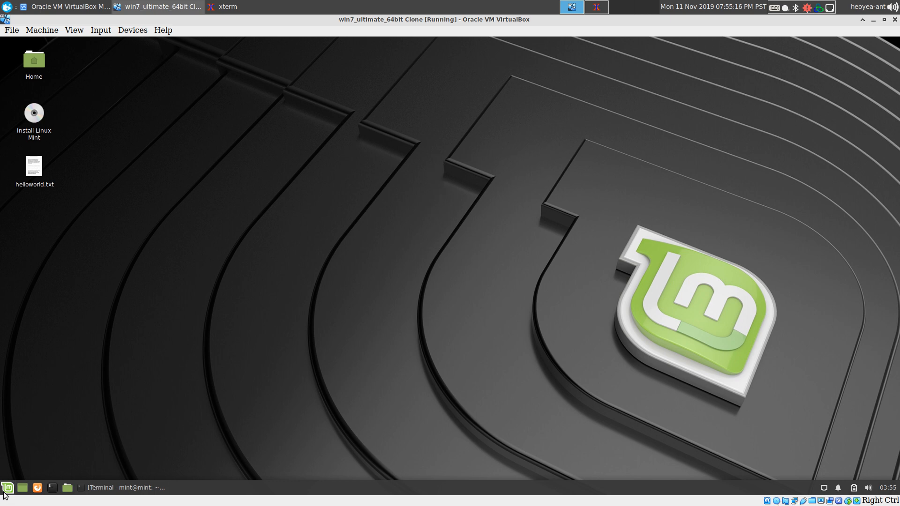
# - Show and dismiss the Mint applications menu, returning to xterm
pyautogui.click(8, 488)
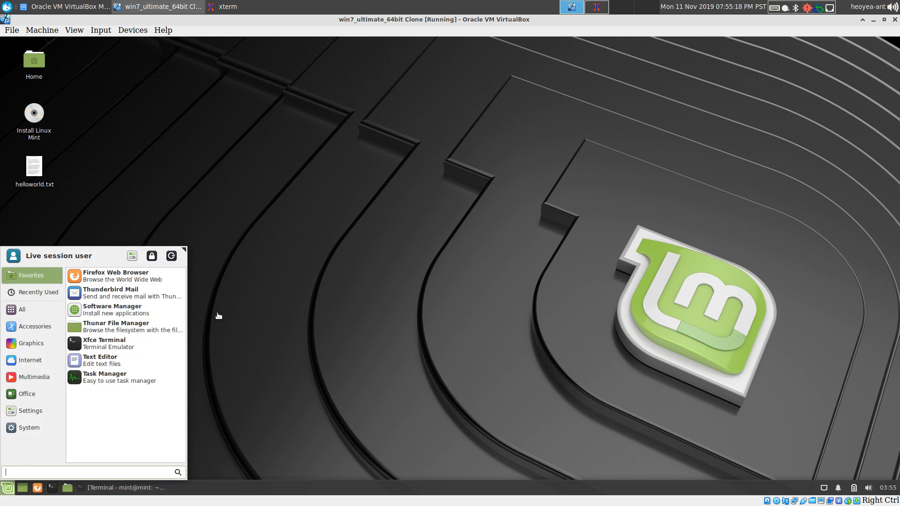
pyautogui.moveTo(342, 255)
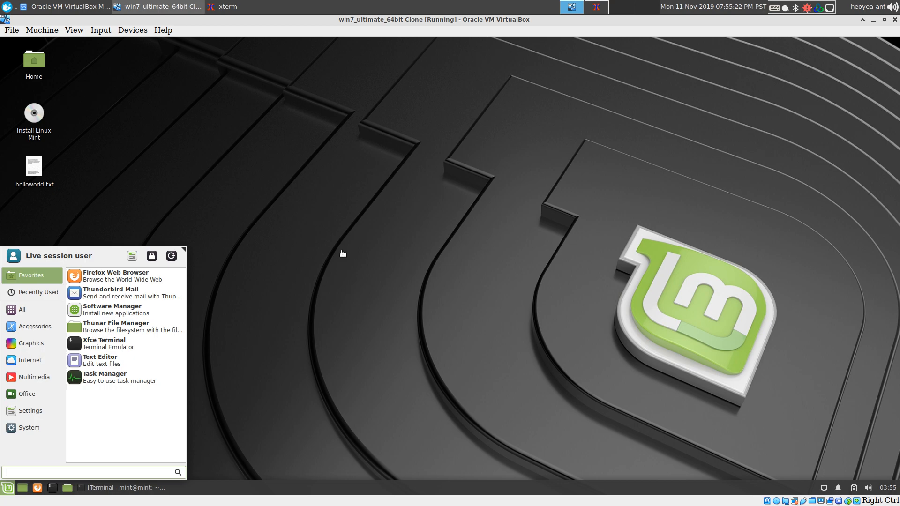
pyautogui.click(223, 7)
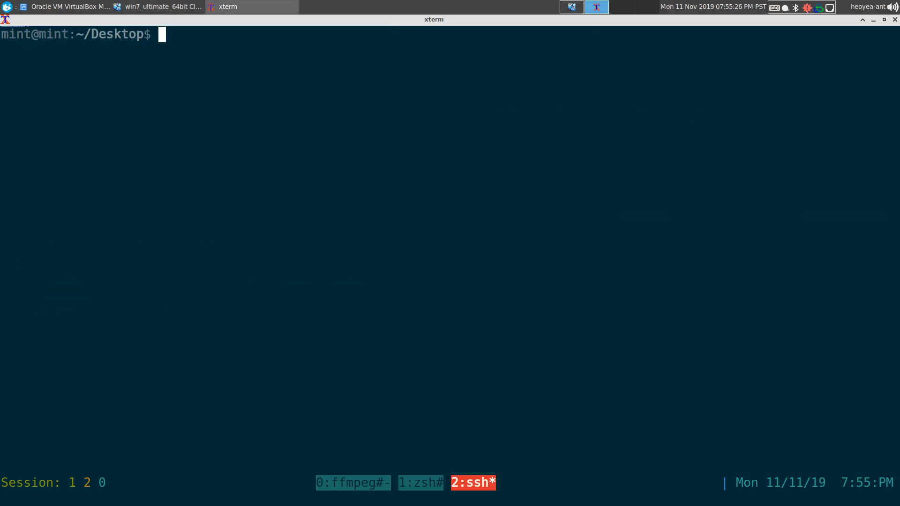
pyautogui.moveTo(482, 232)
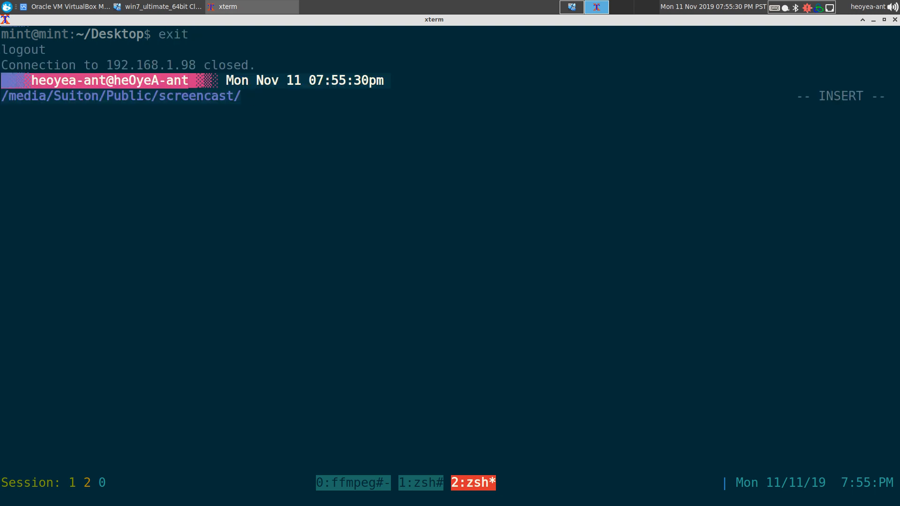
pyautogui.write('ssh mint@192.168.1.98')
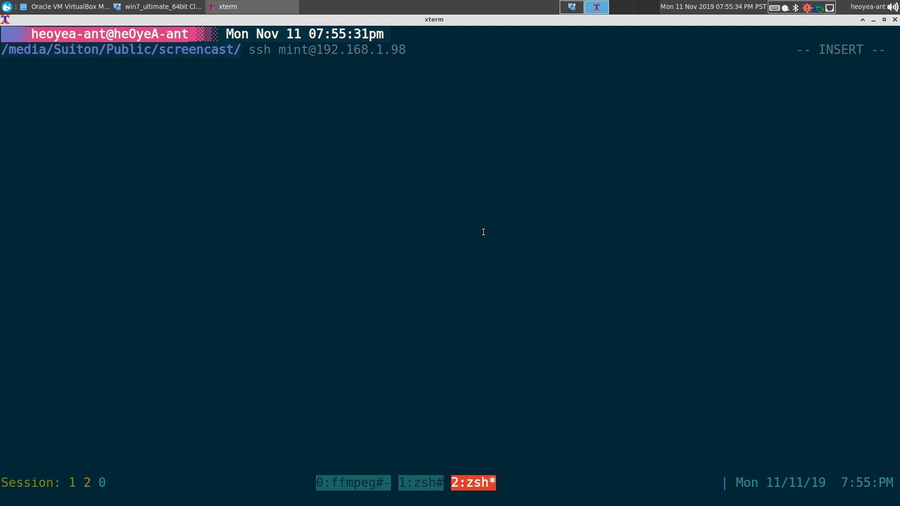
pyautogui.write('-X')
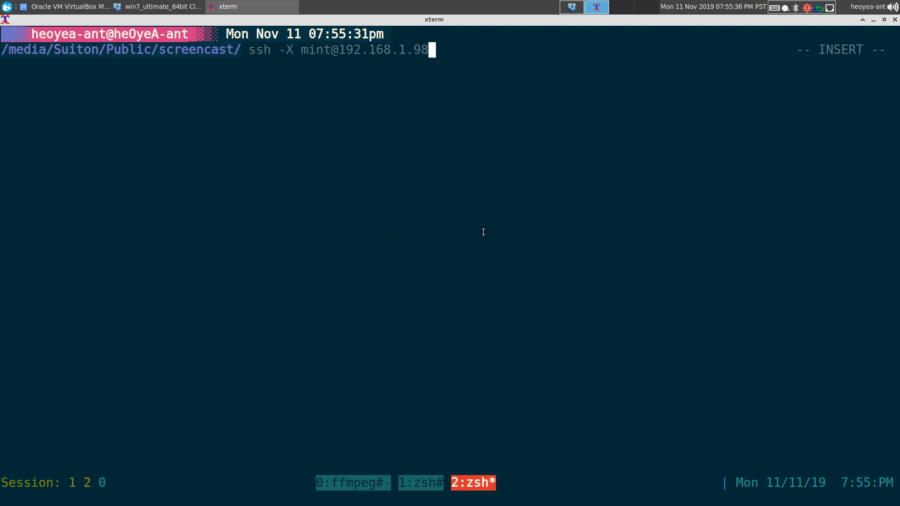
pyautogui.press('Return')
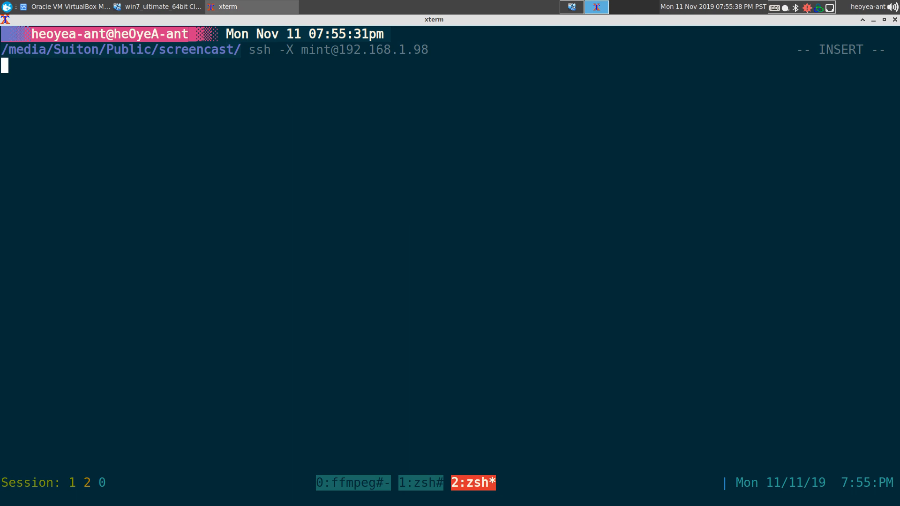
pyautogui.press('Return')
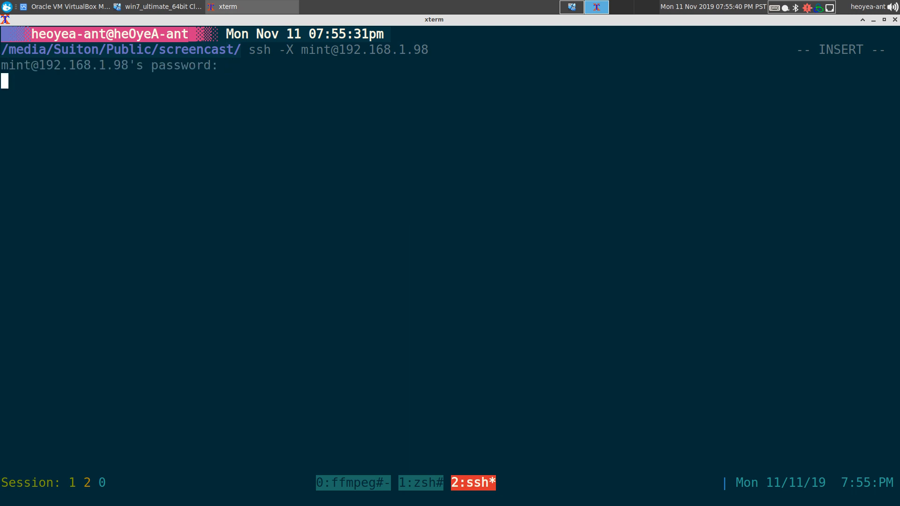